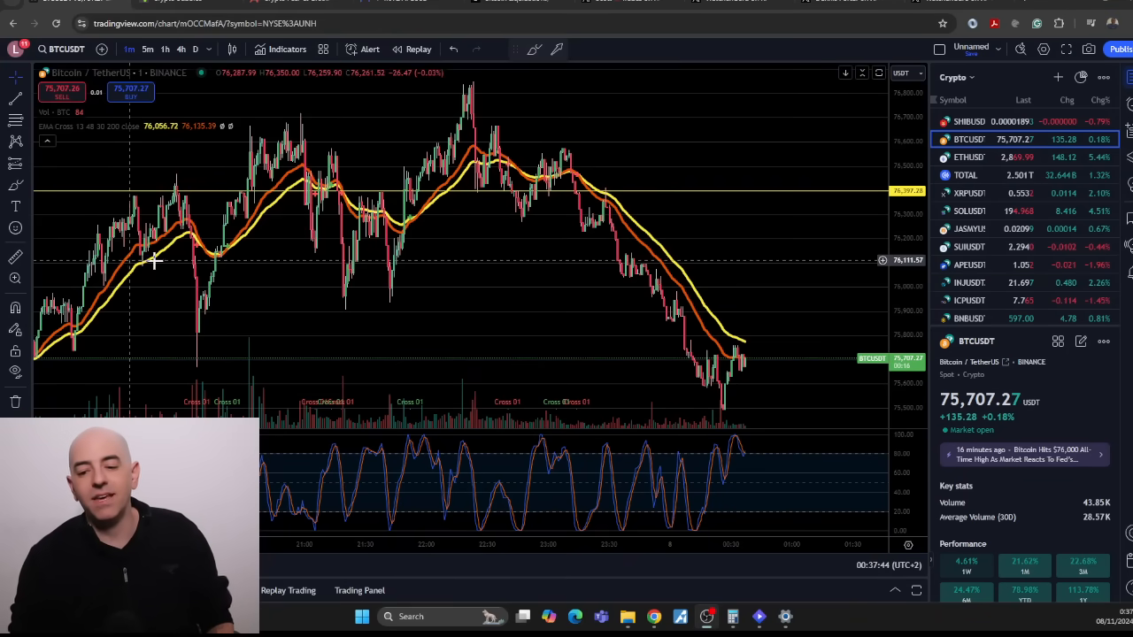
mouse_move(781, 332)
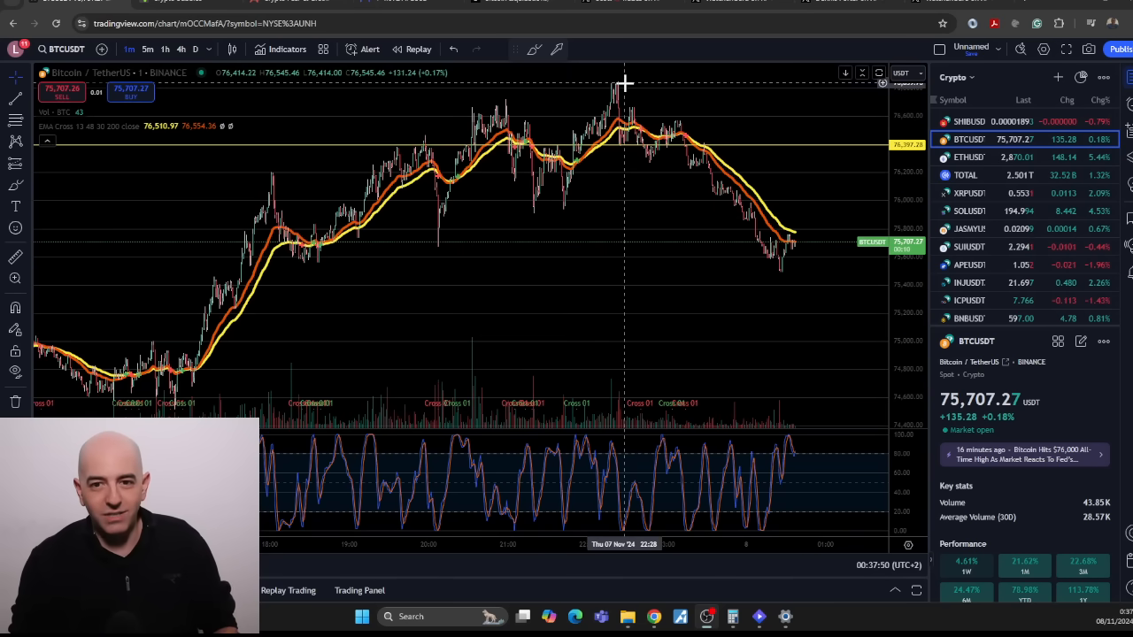
mouse_move(662, 220)
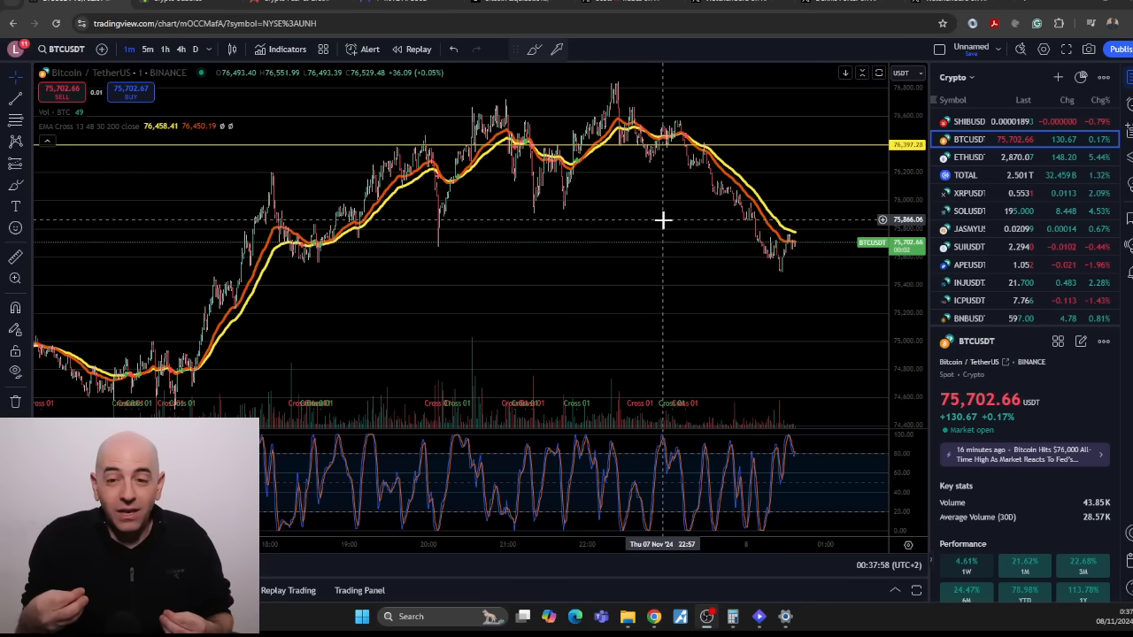
mouse_move(564, 153)
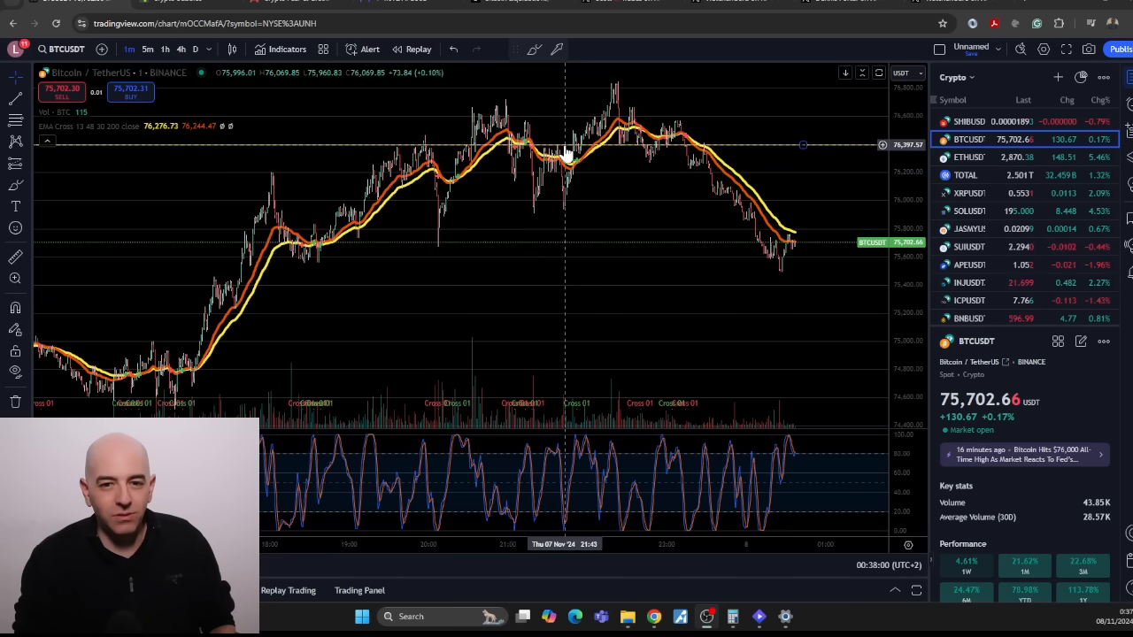
mouse_move(218, 168)
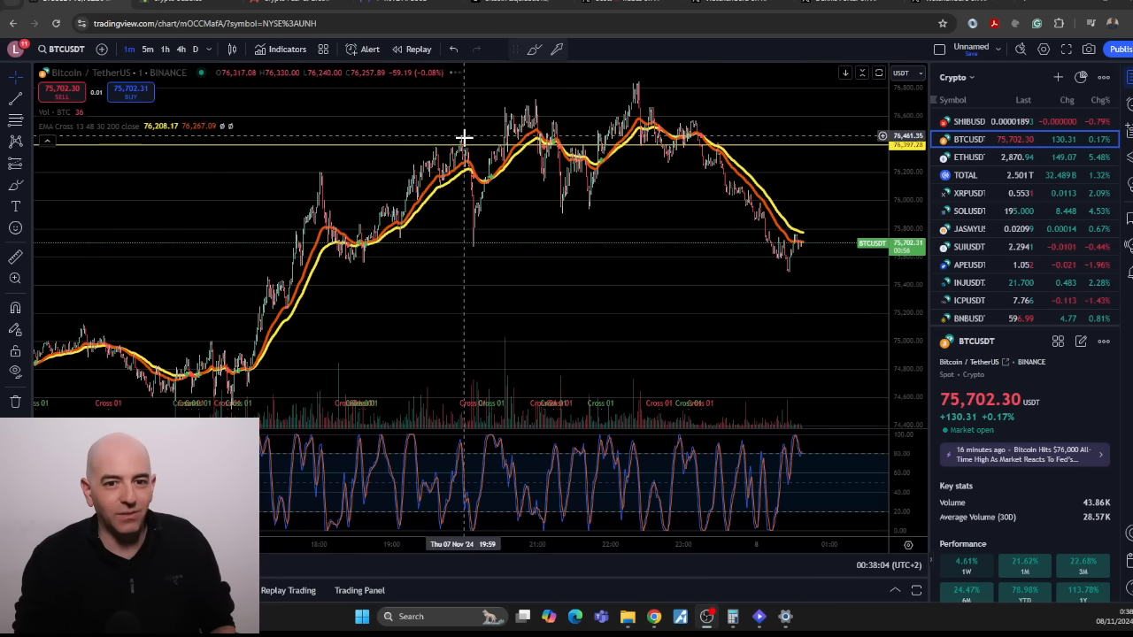
mouse_move(540, 115)
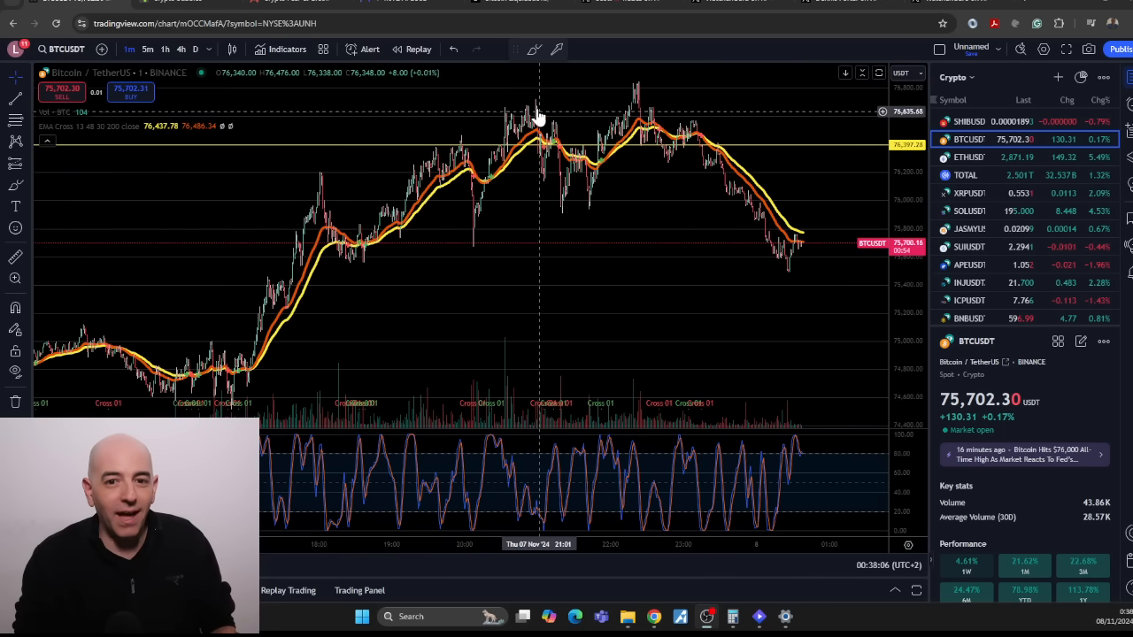
mouse_move(642, 82)
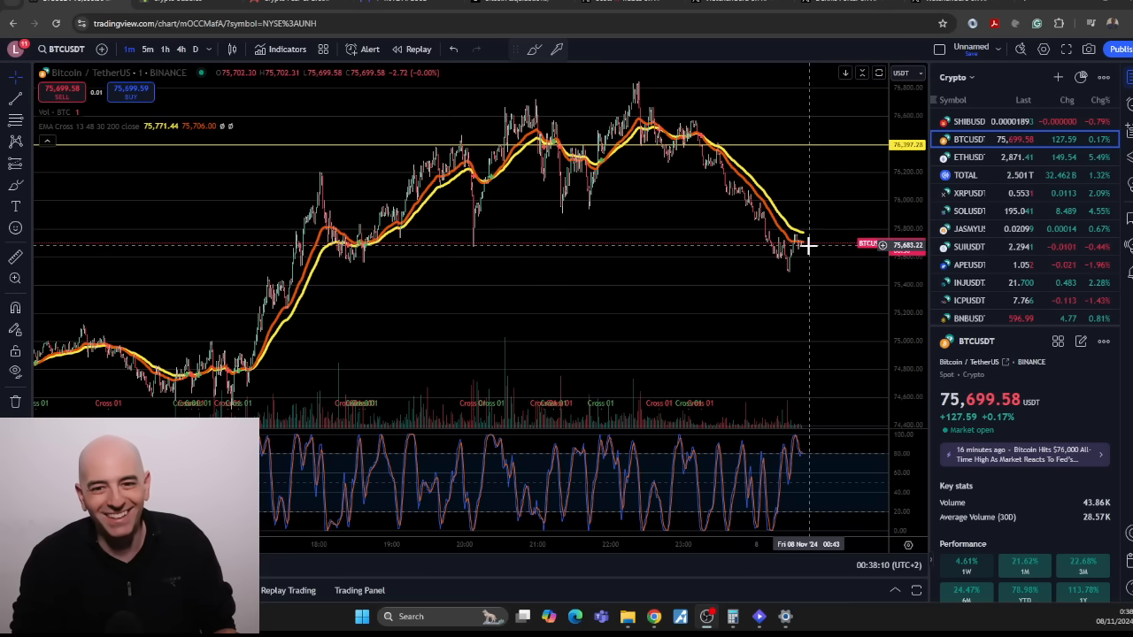
mouse_move(130, 208)
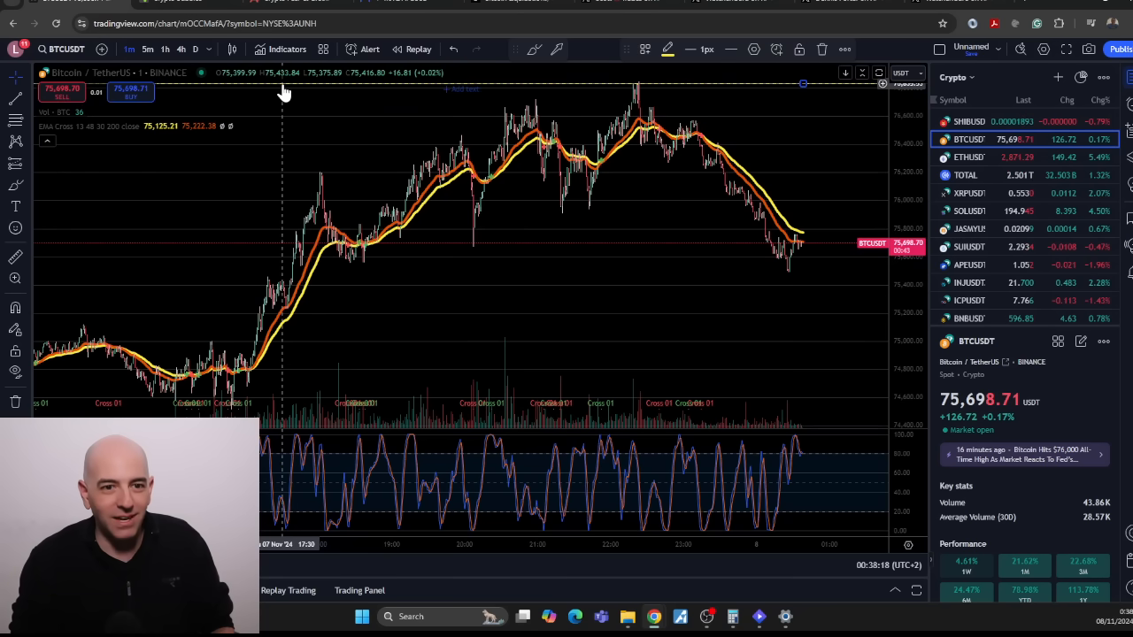
mouse_move(515, 99)
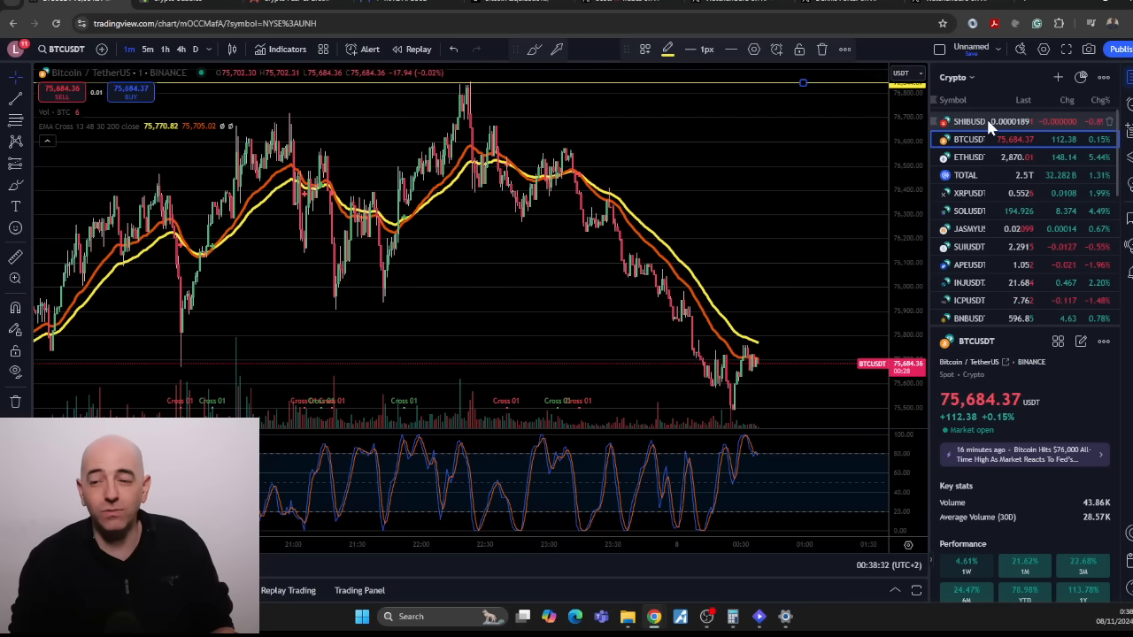
Switch the chart to SHIBUSDT and bring up its detailed technical ratings from the details panel
click(968, 121)
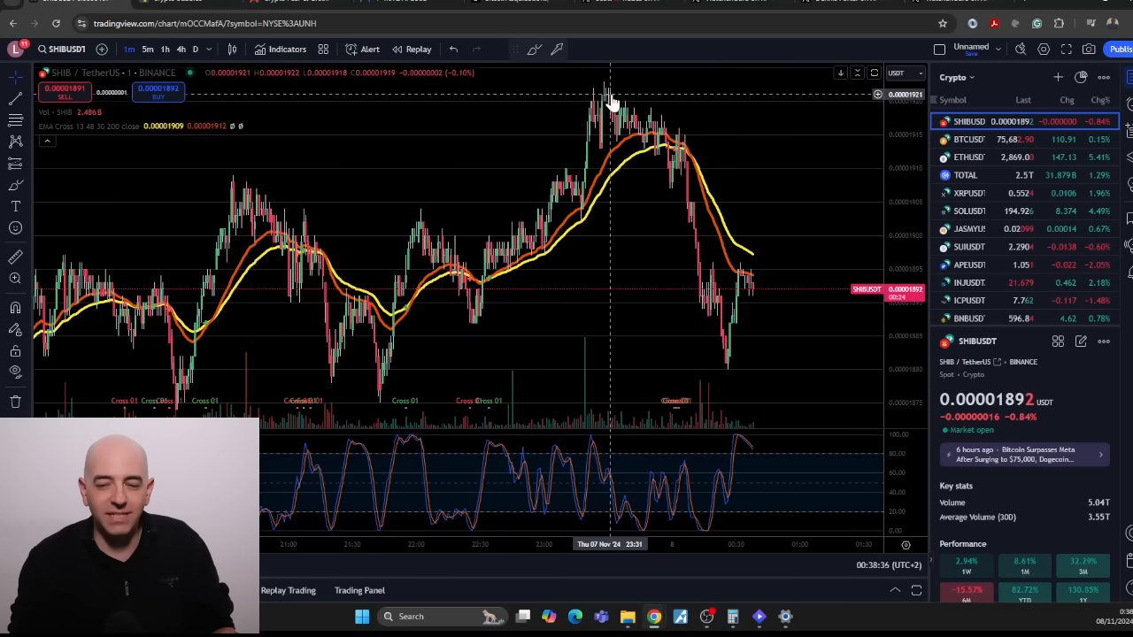
mouse_move(733, 366)
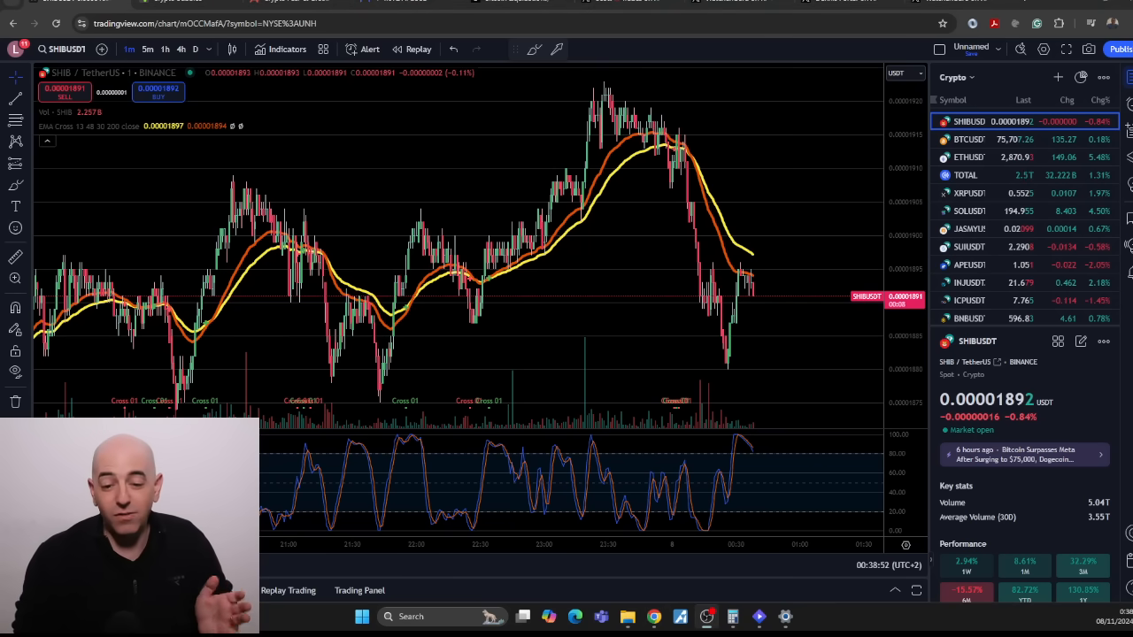
mouse_move(795, 184)
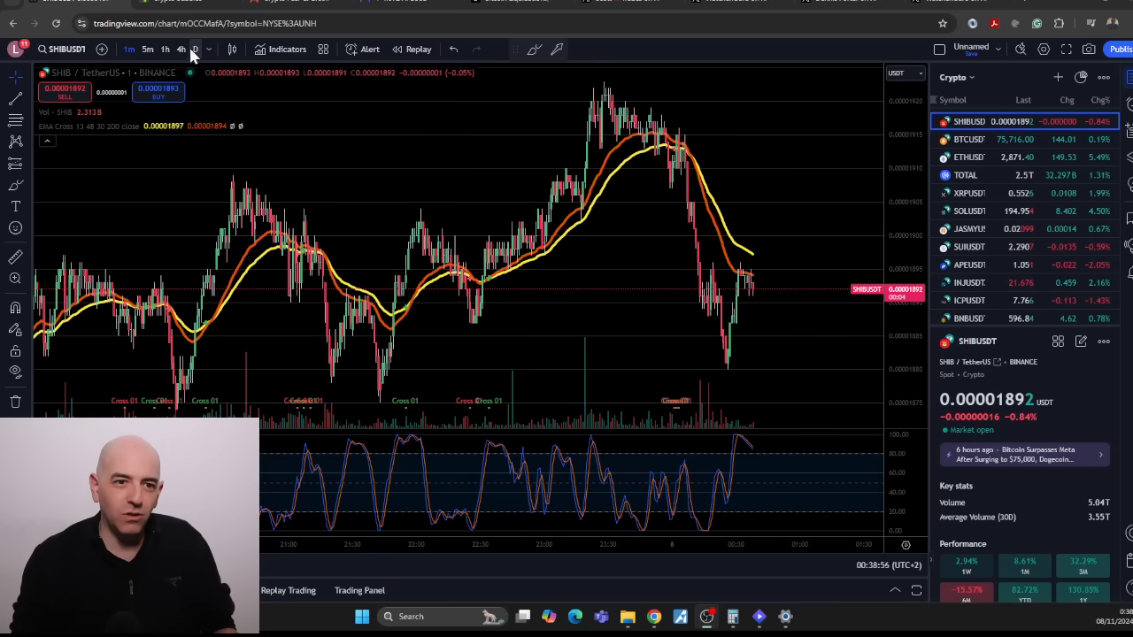
scroll(down, 3)
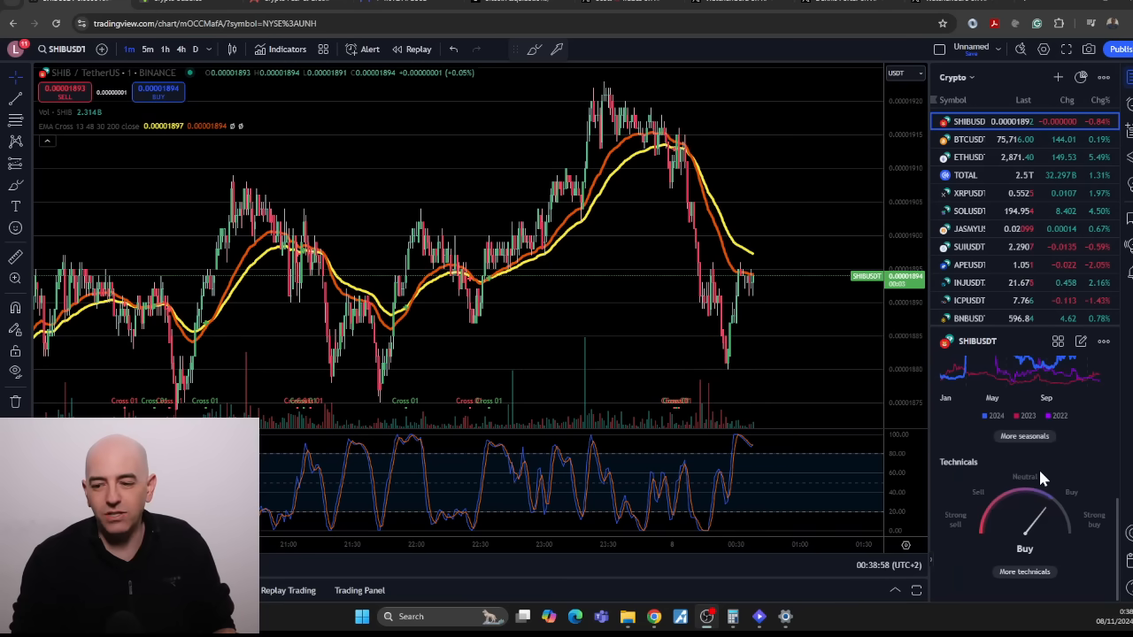
click(1024, 571)
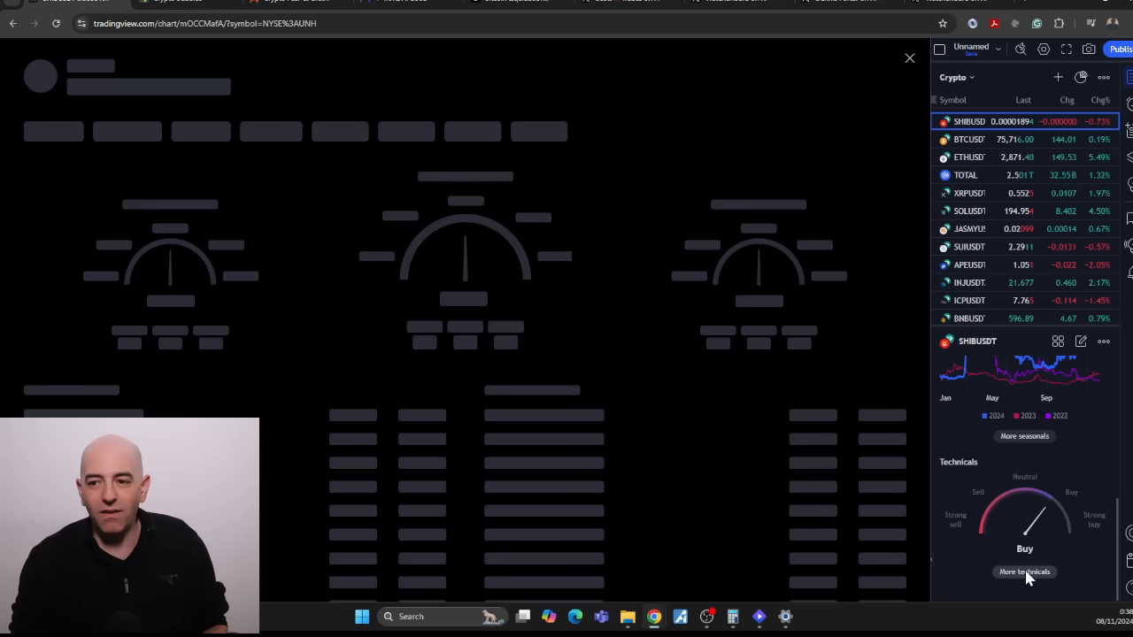
Load the SHIB/USDT technicals page and scroll to the Oscillators and Moving Averages tables
click(1025, 572)
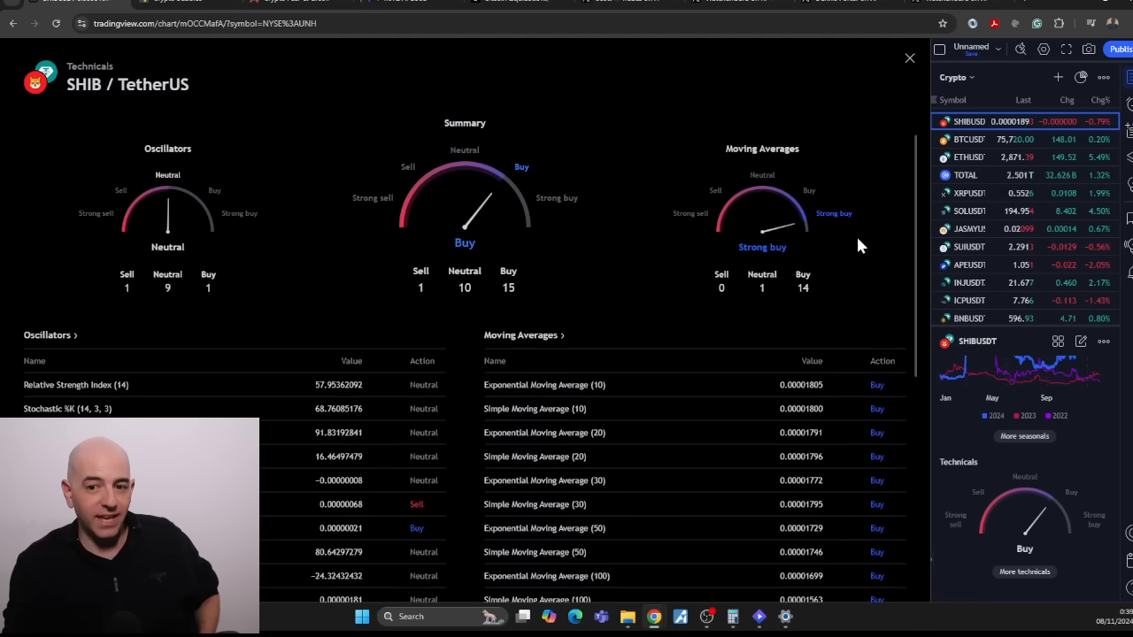
scroll(down, 3)
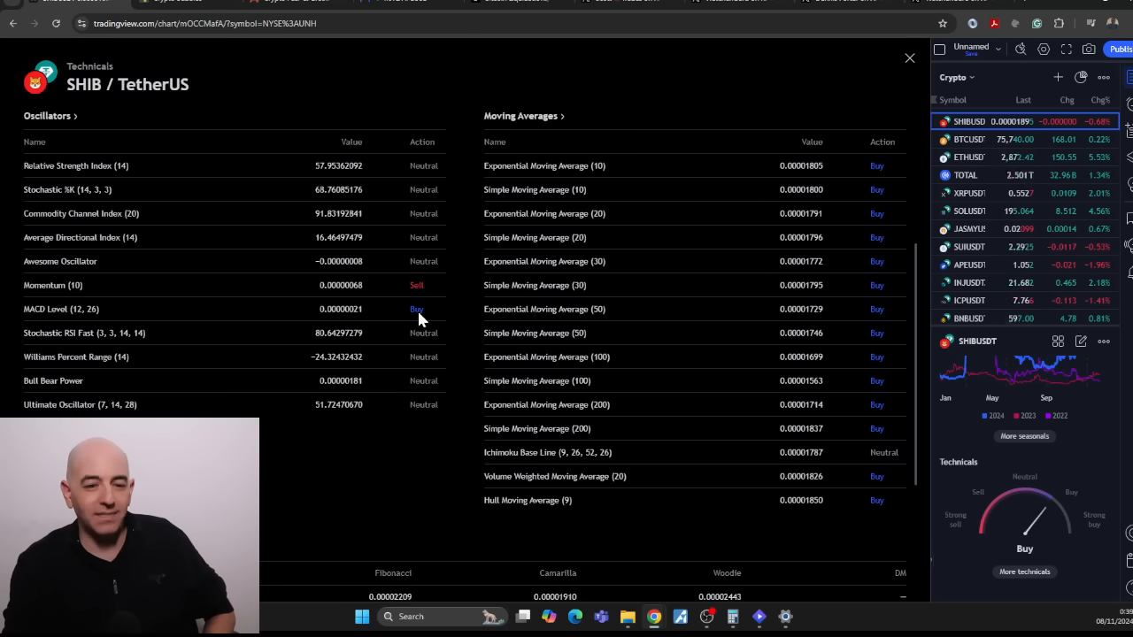
mouse_move(785, 202)
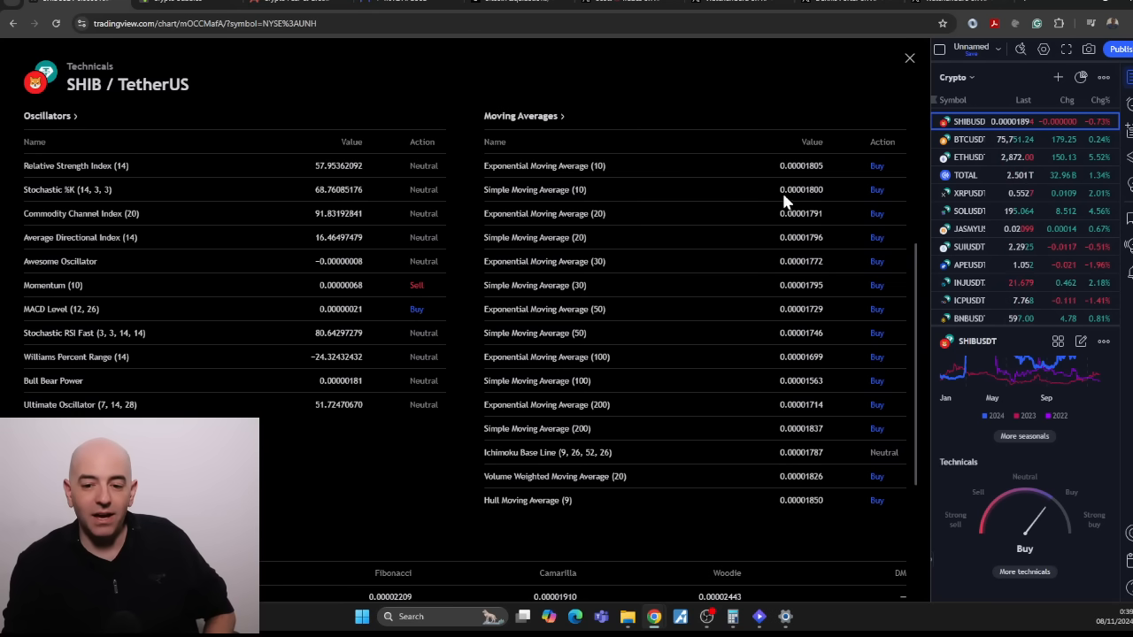
mouse_move(909, 58)
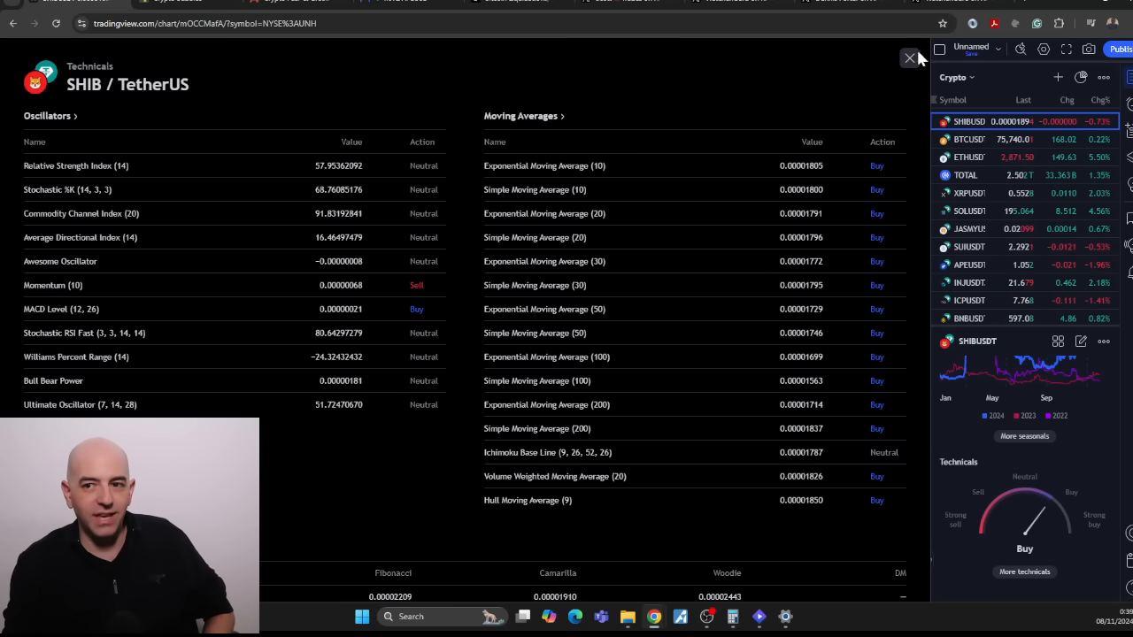
Return from the technicals view to the SHIB/USDT chart and set it to the daily timeframe
click(909, 57)
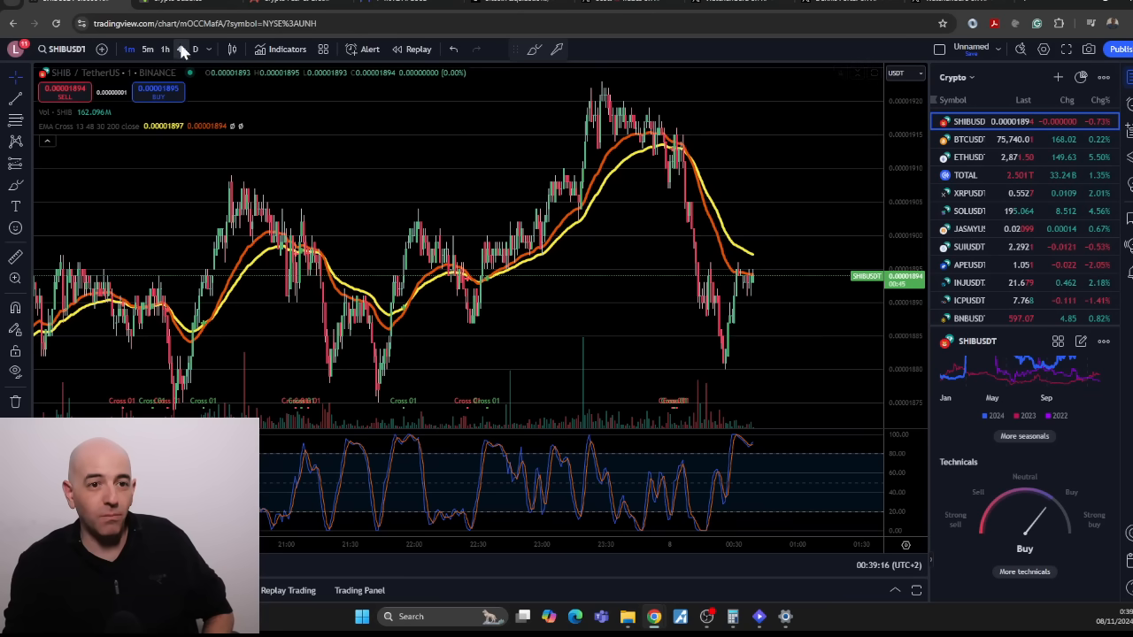
click(180, 48)
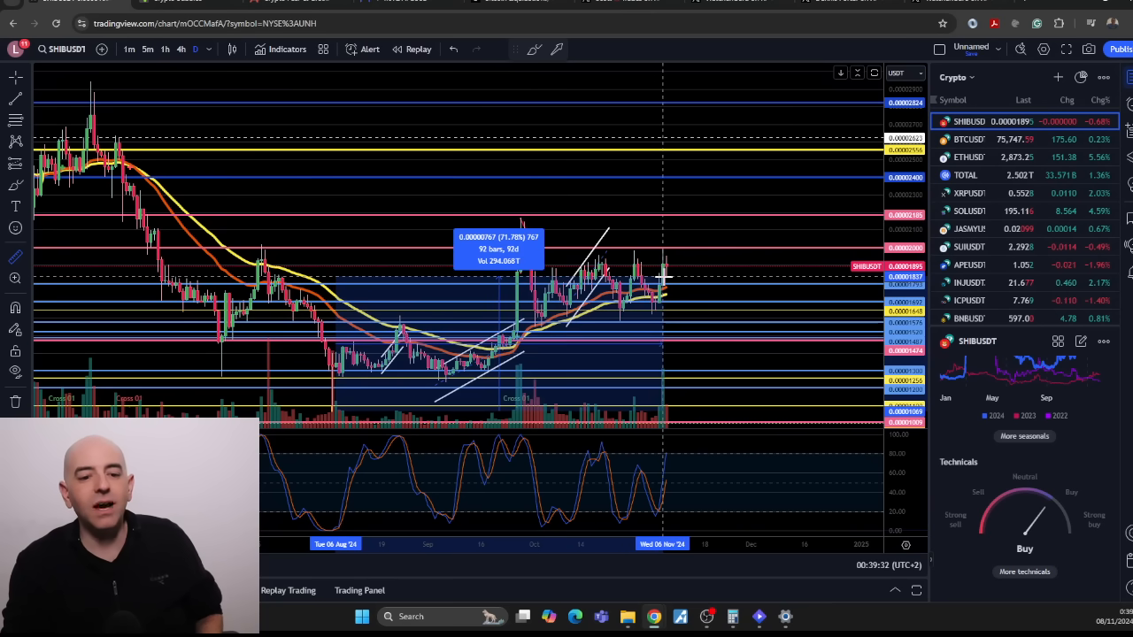
mouse_move(666, 267)
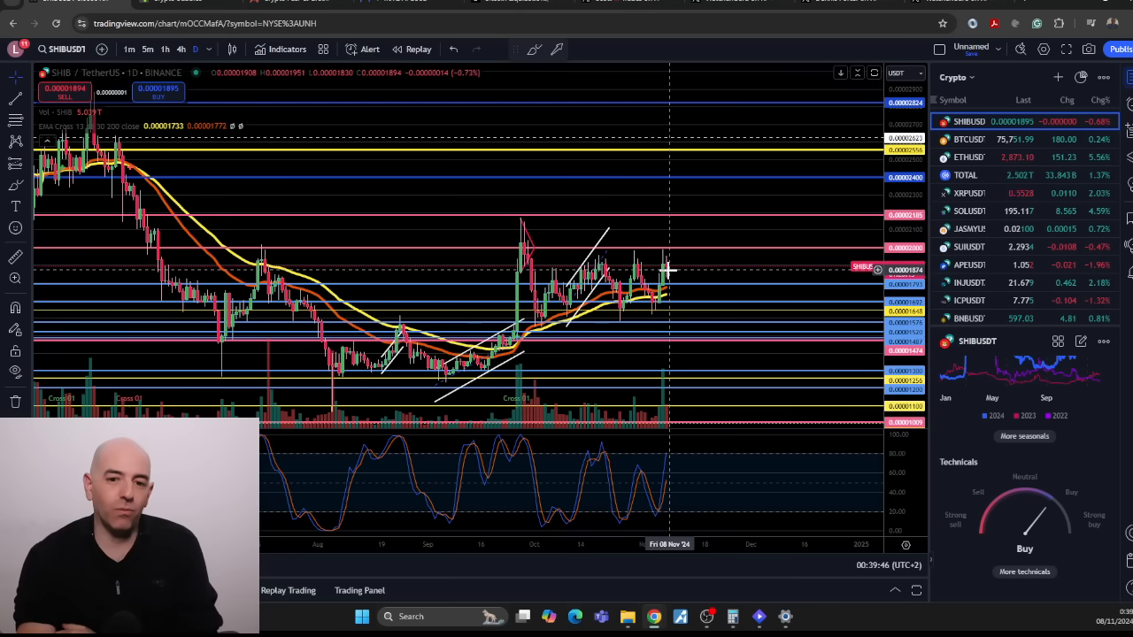
mouse_move(528, 239)
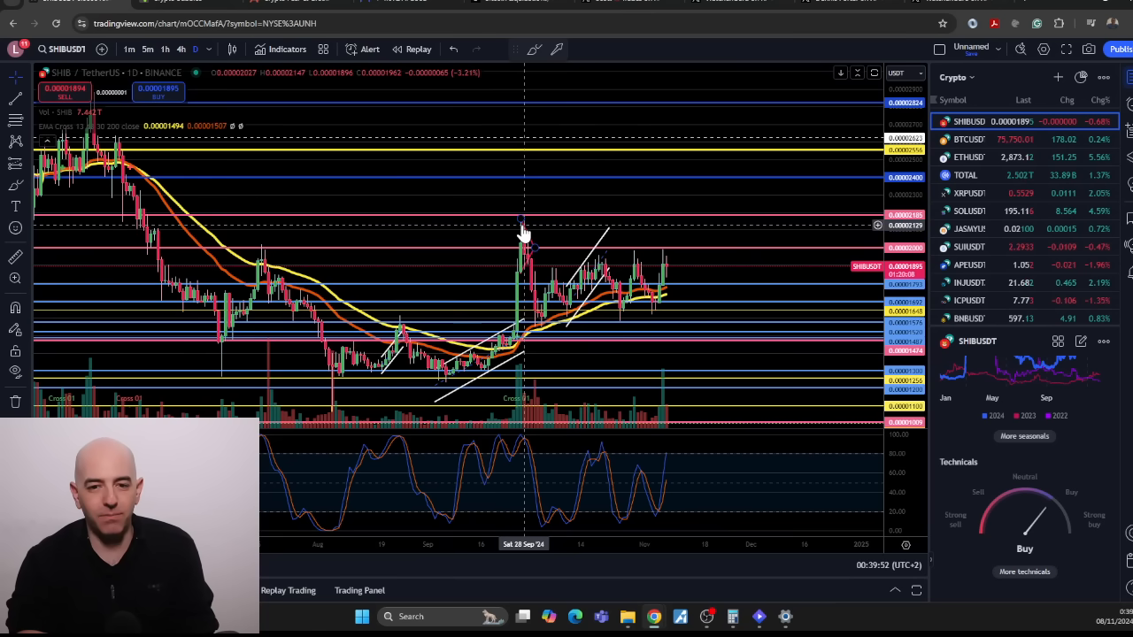
mouse_move(520, 317)
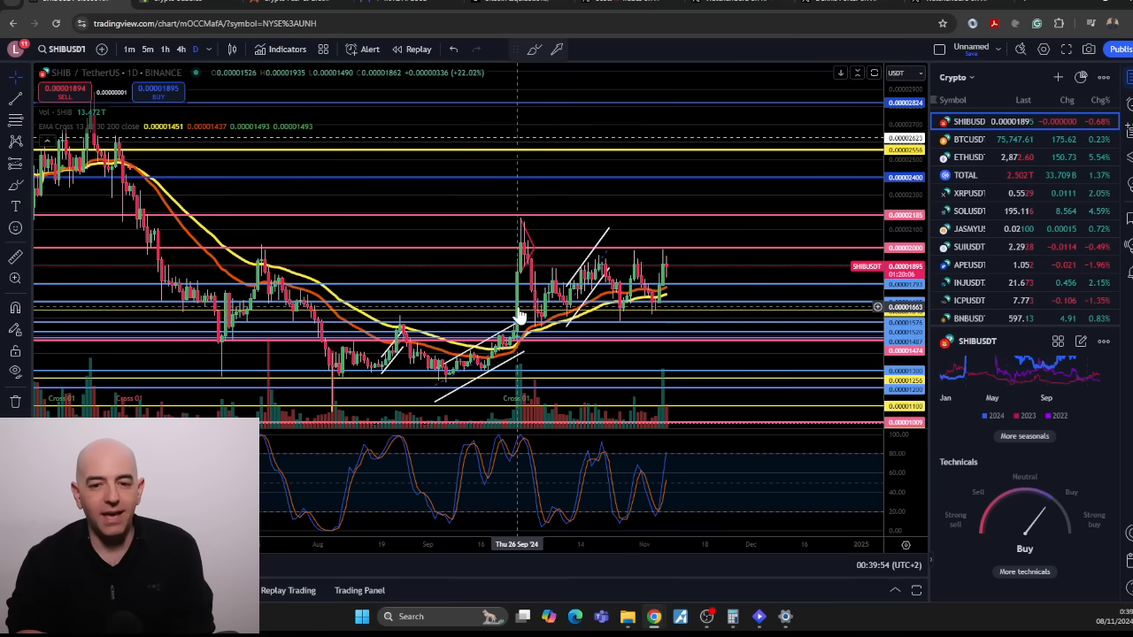
mouse_move(541, 341)
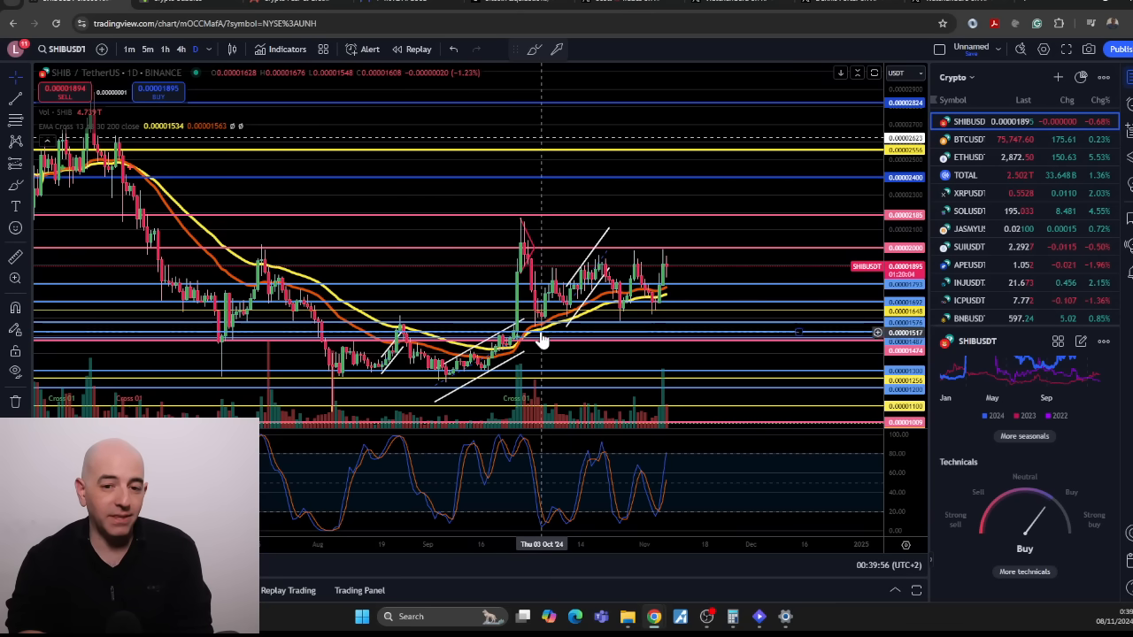
mouse_move(522, 238)
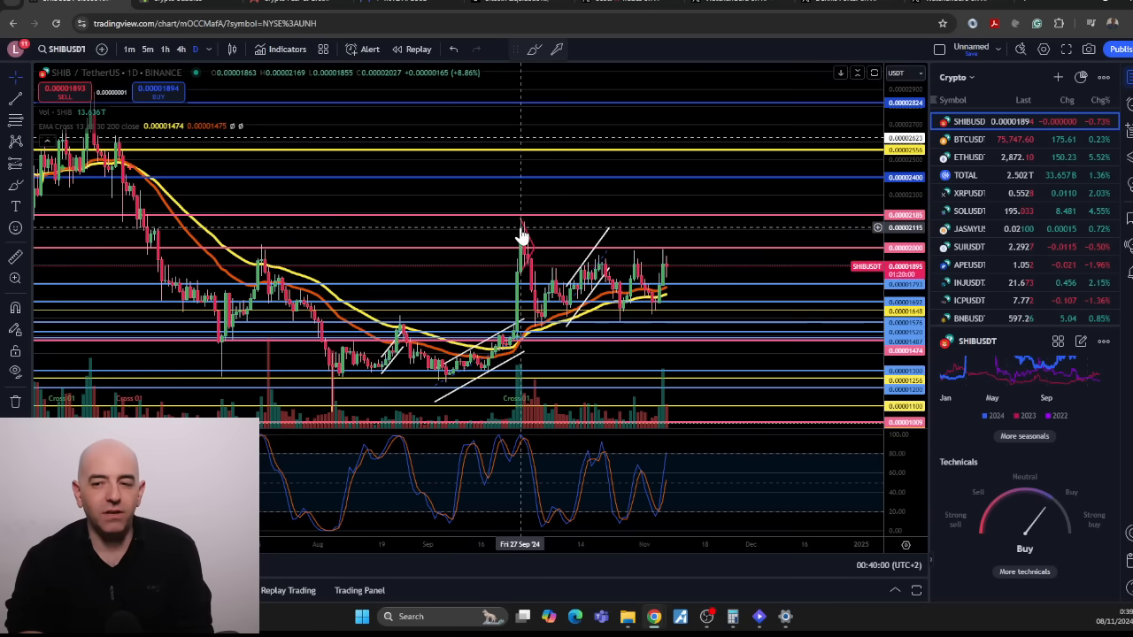
mouse_move(673, 267)
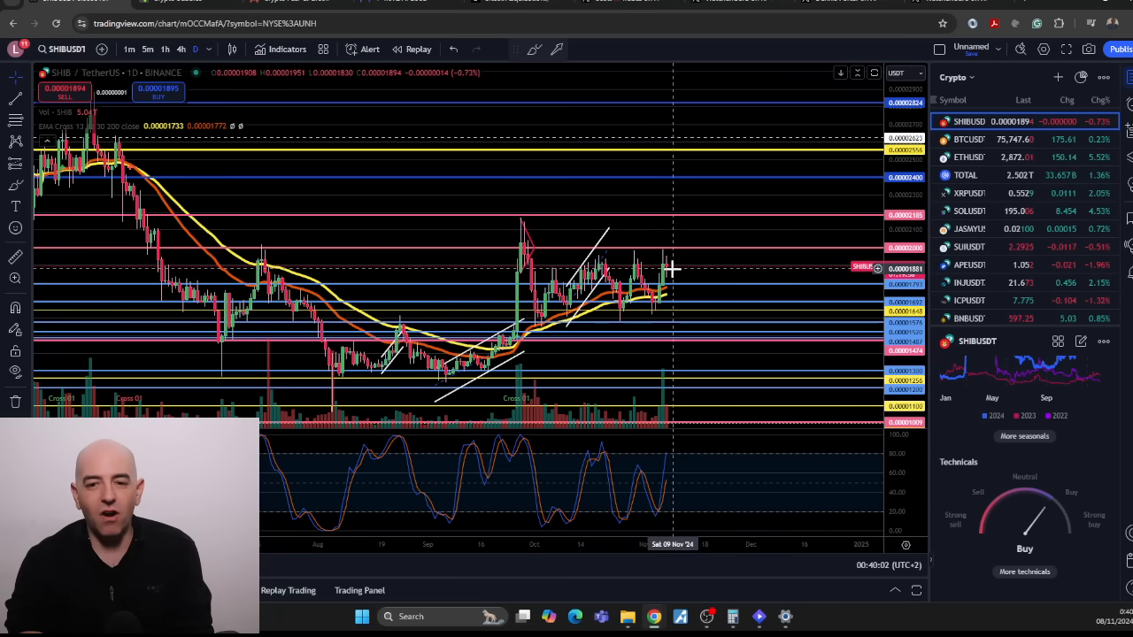
mouse_move(681, 270)
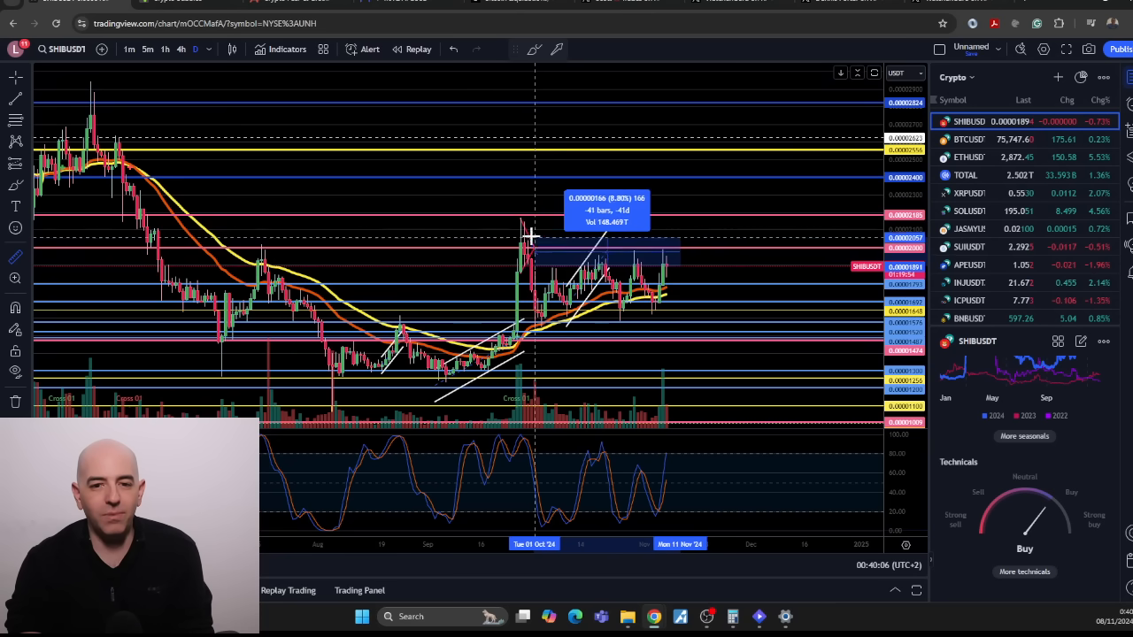
mouse_move(525, 223)
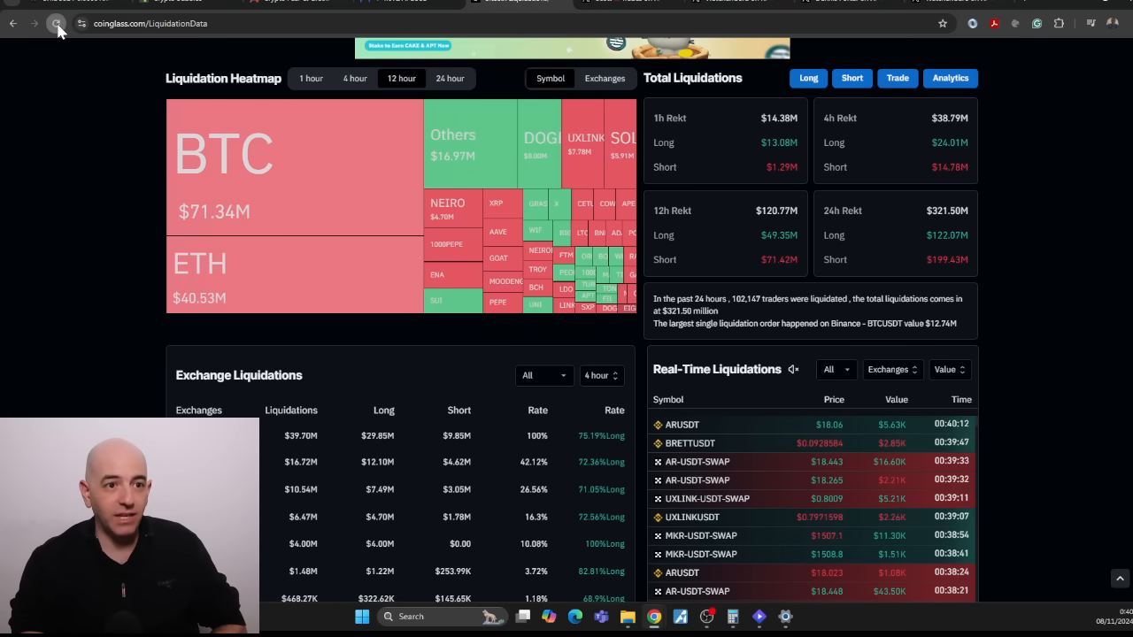
Reload the CoinGlass Liquidation Data page to refresh the heatmap
click(56, 24)
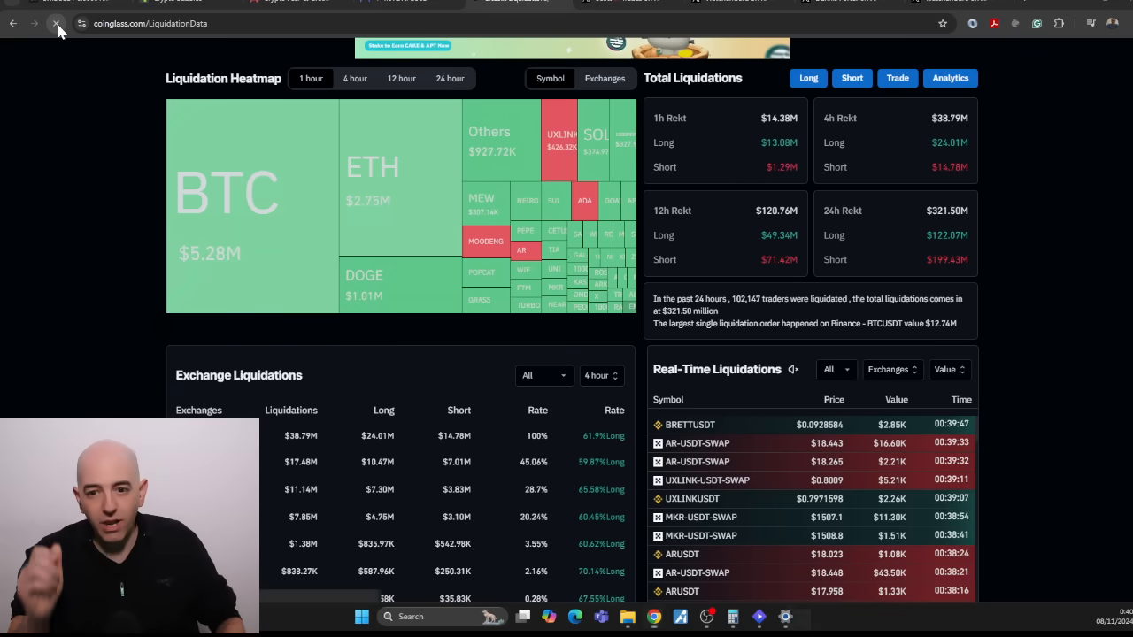
click(55, 24)
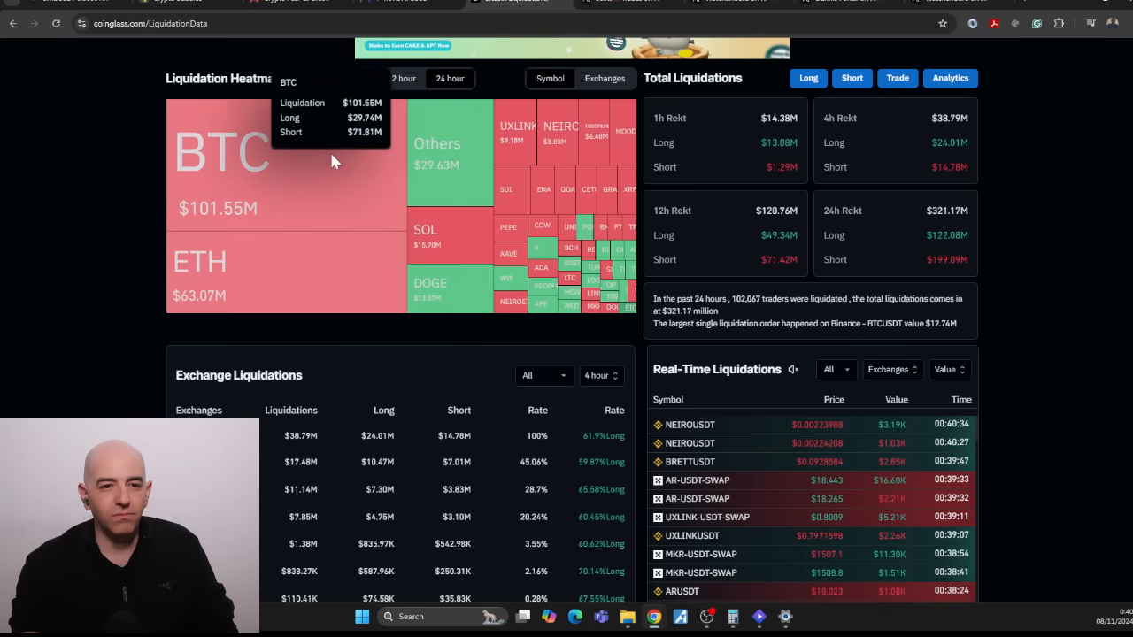
mouse_move(440, 183)
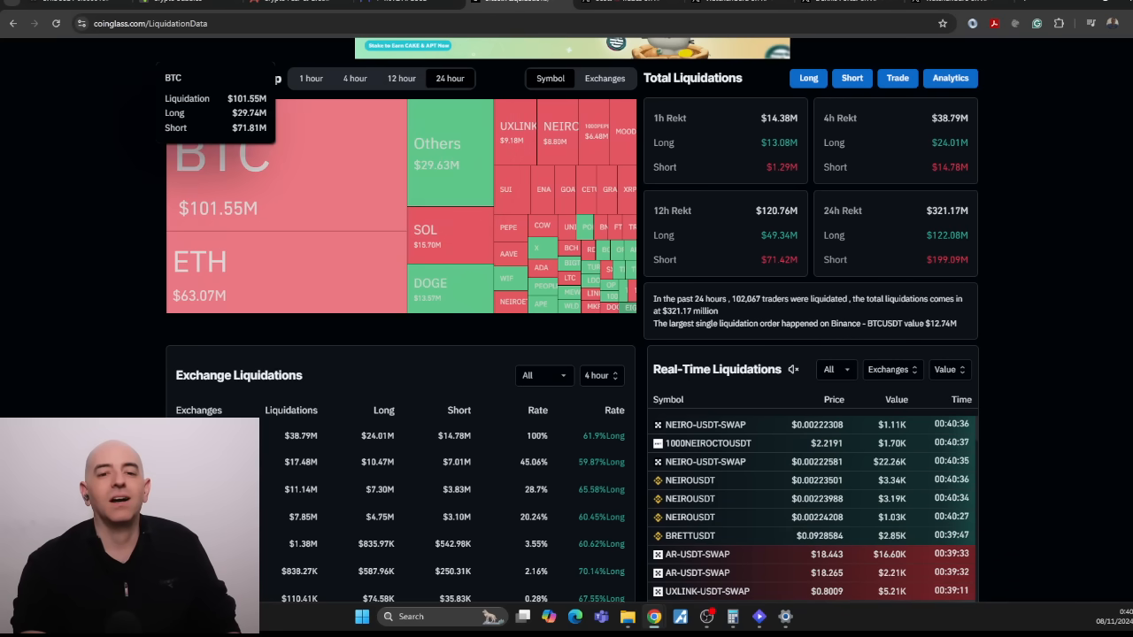
mouse_move(450, 304)
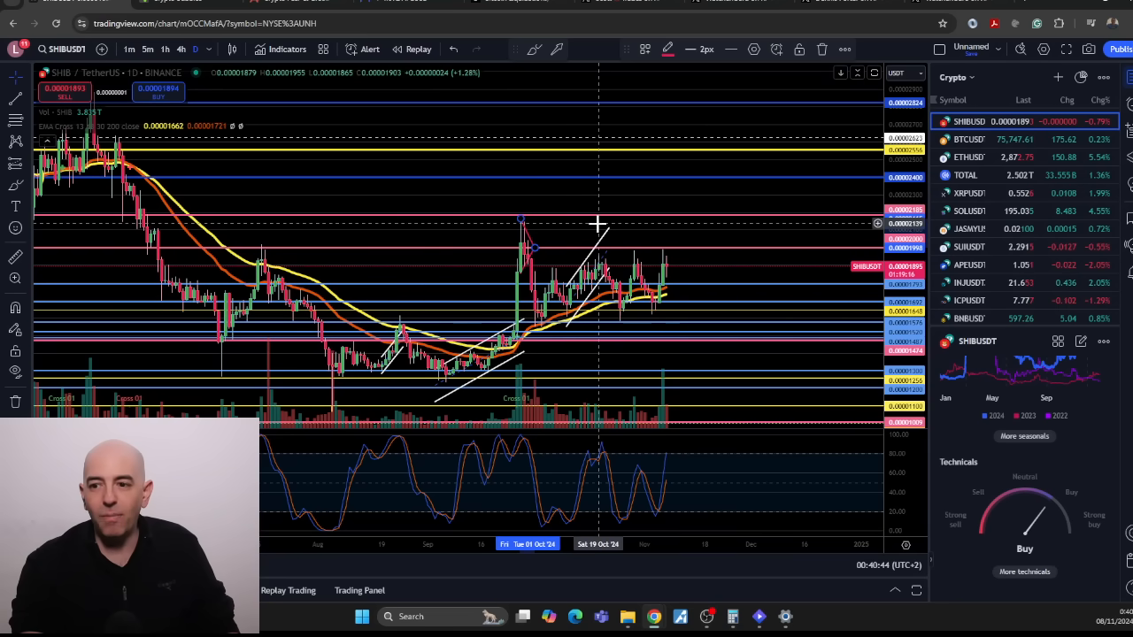
mouse_move(265, 257)
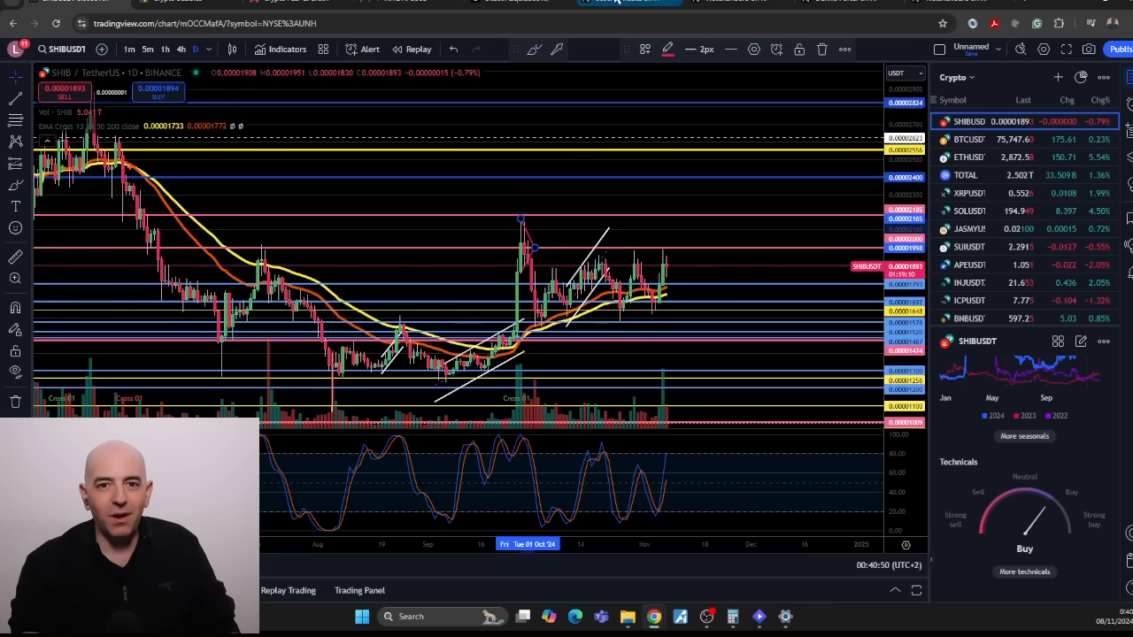
click(628, 3)
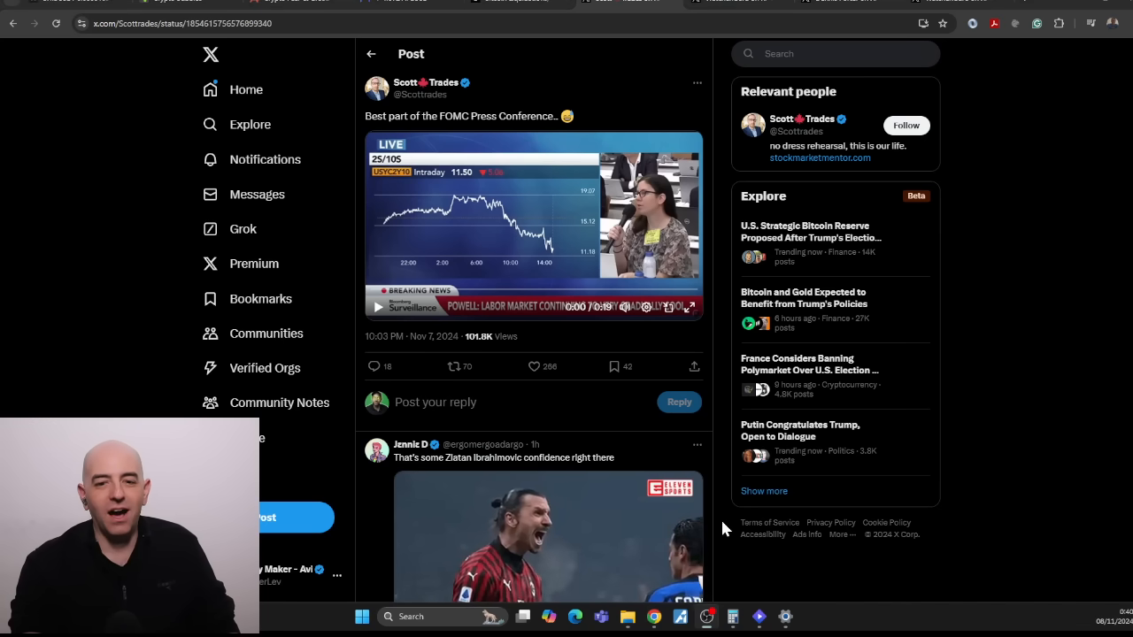
mouse_move(1029, 373)
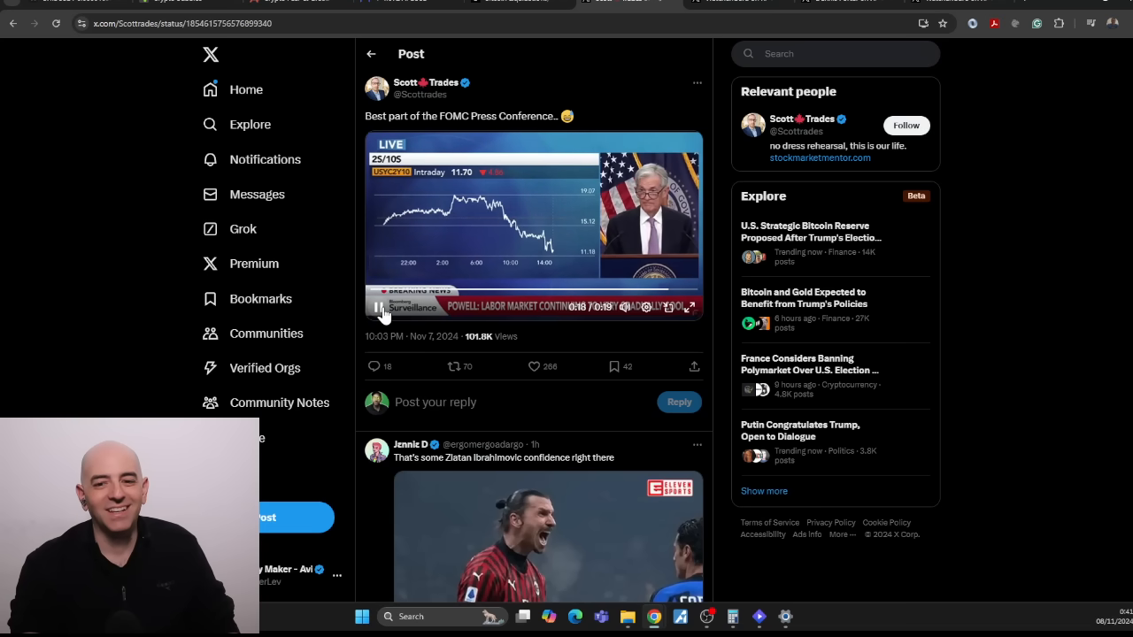
Stop the FOMC press conference clip near its end
click(378, 307)
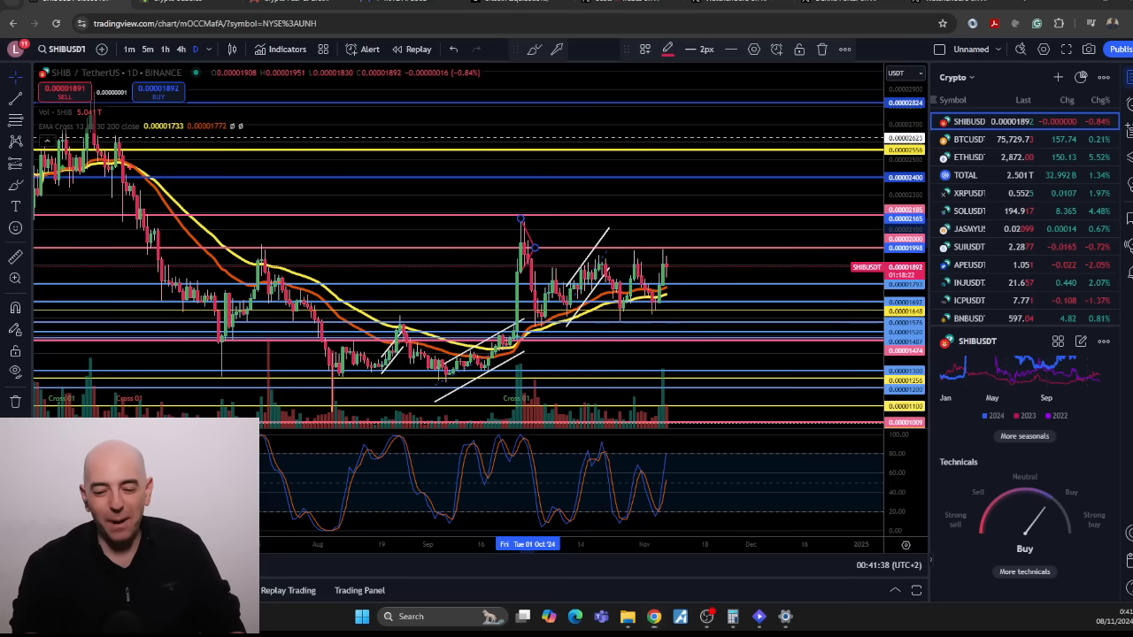
mouse_move(167, 394)
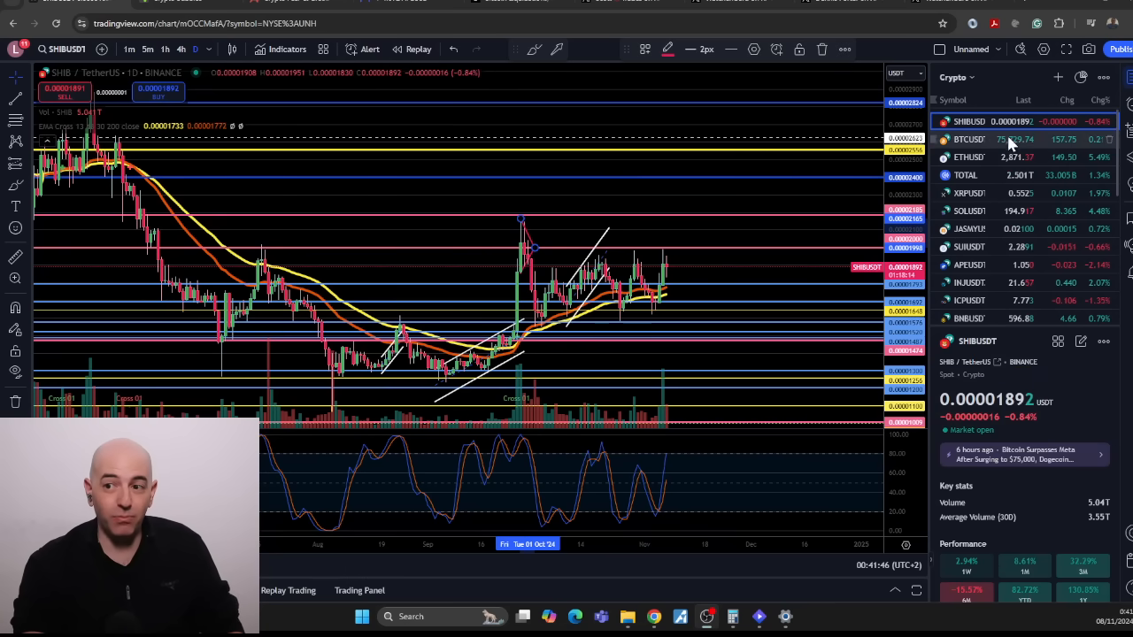
Switch the chart to BTCUSDT from the Crypto watchlist
click(970, 139)
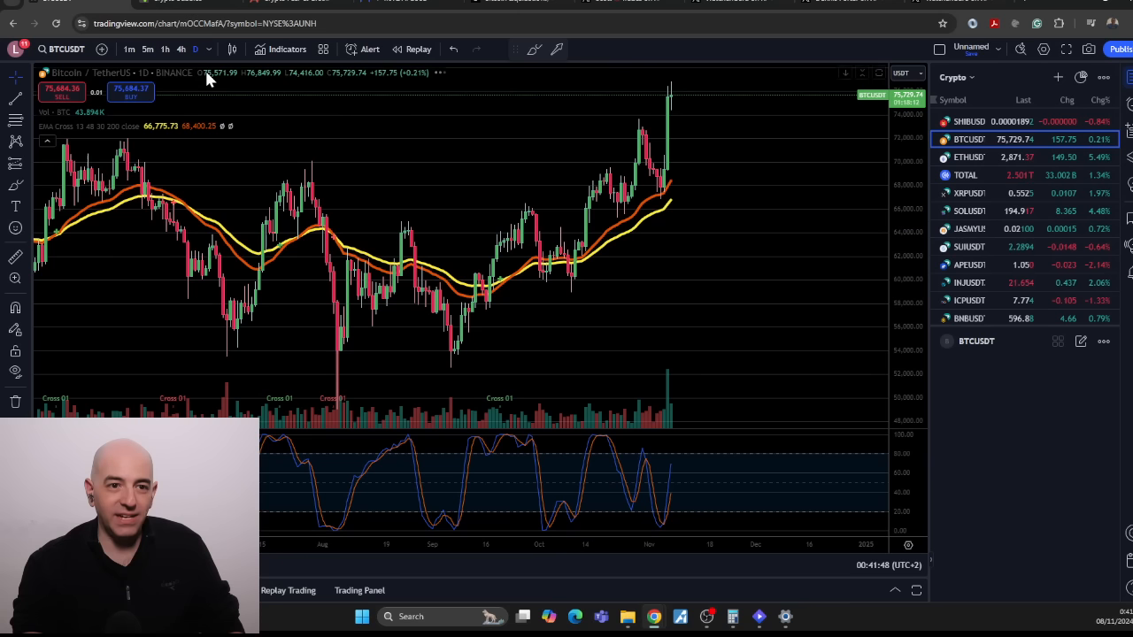
click(130, 49)
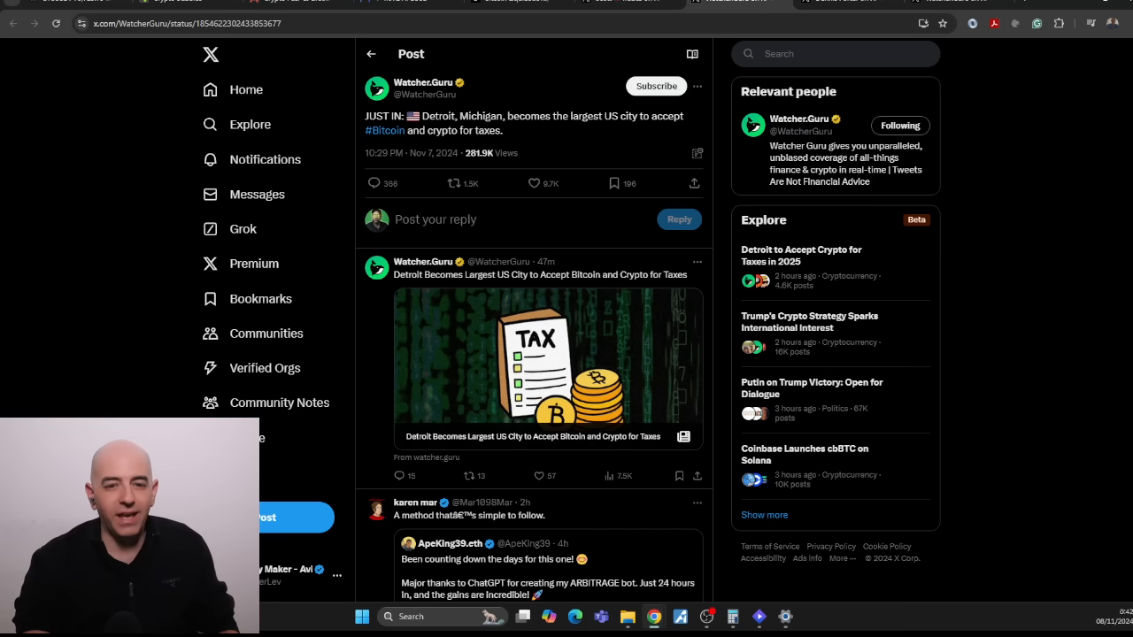
mouse_move(522, 144)
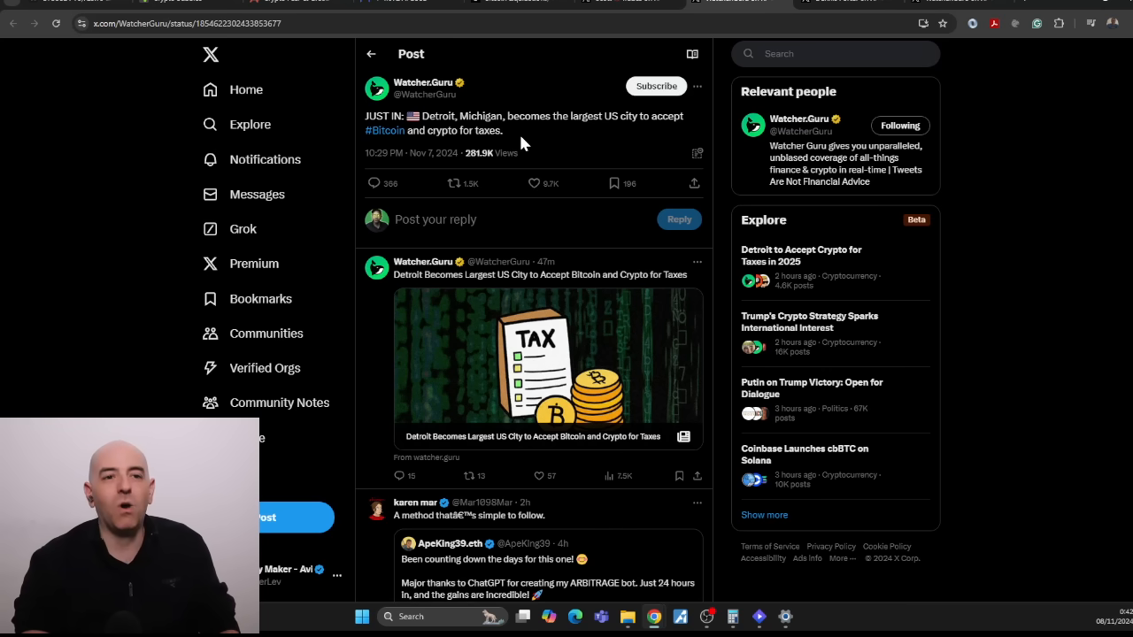
mouse_move(129, 366)
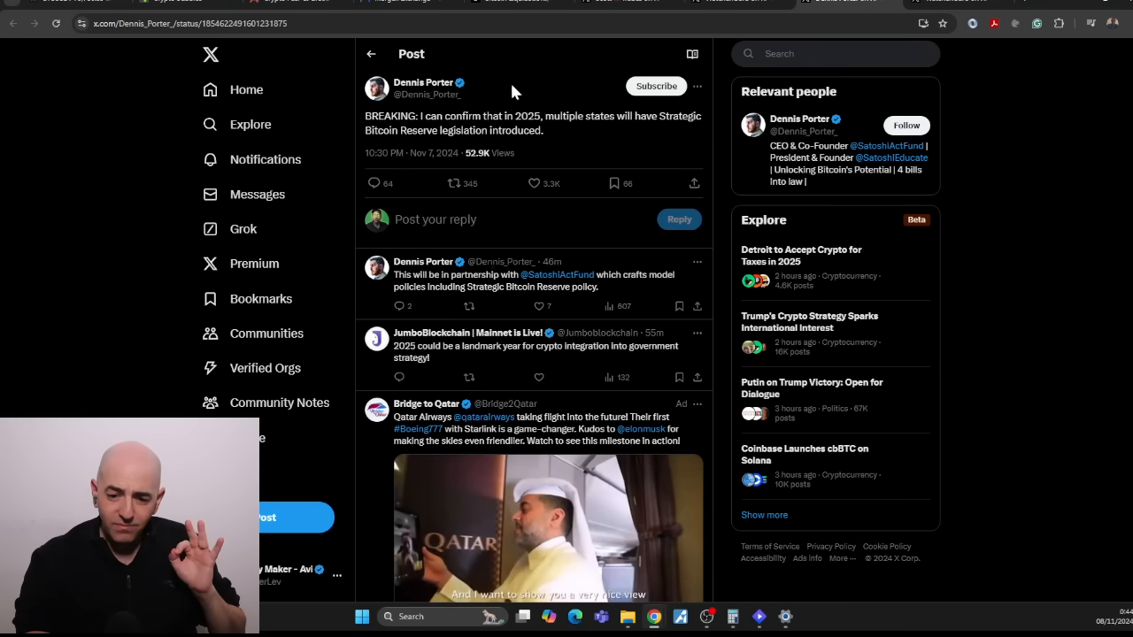
mouse_move(423, 83)
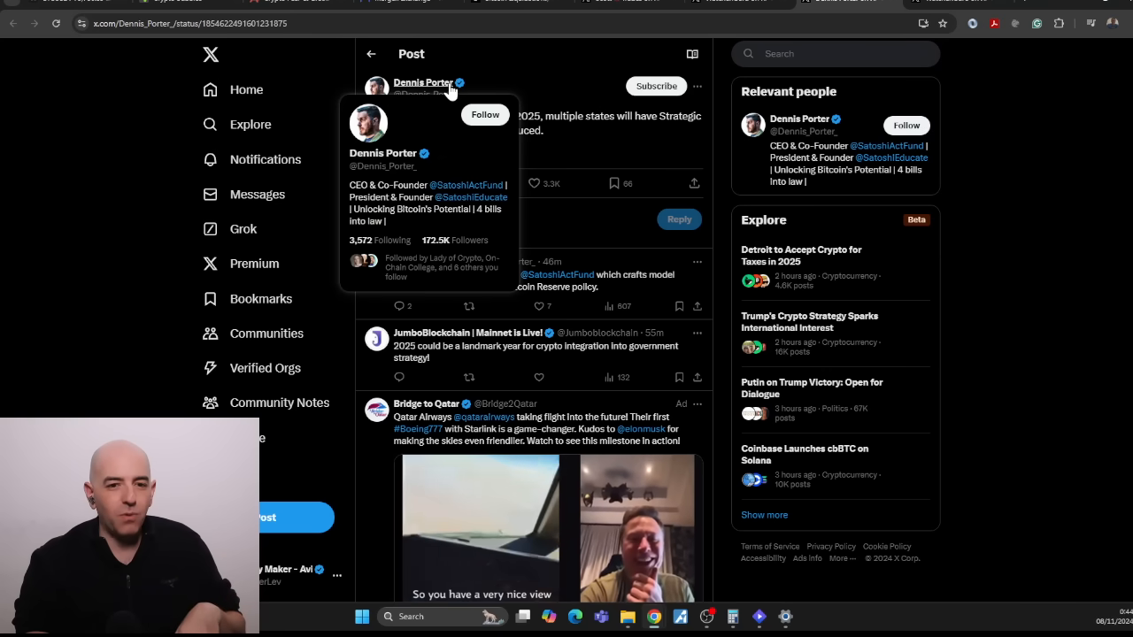
mouse_move(593, 149)
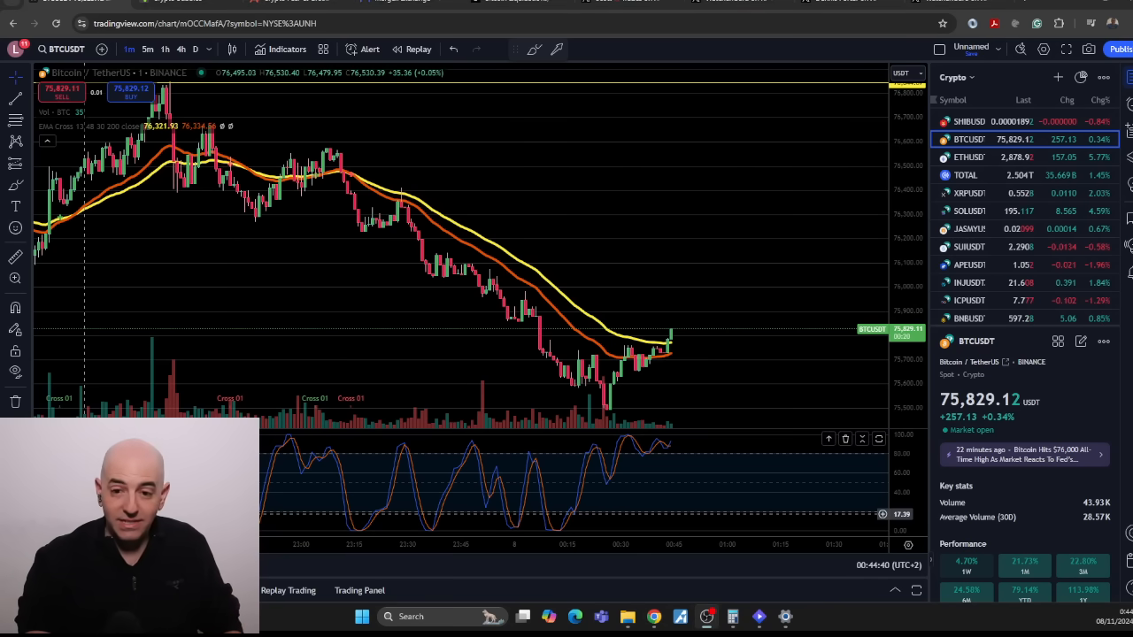
mouse_move(693, 233)
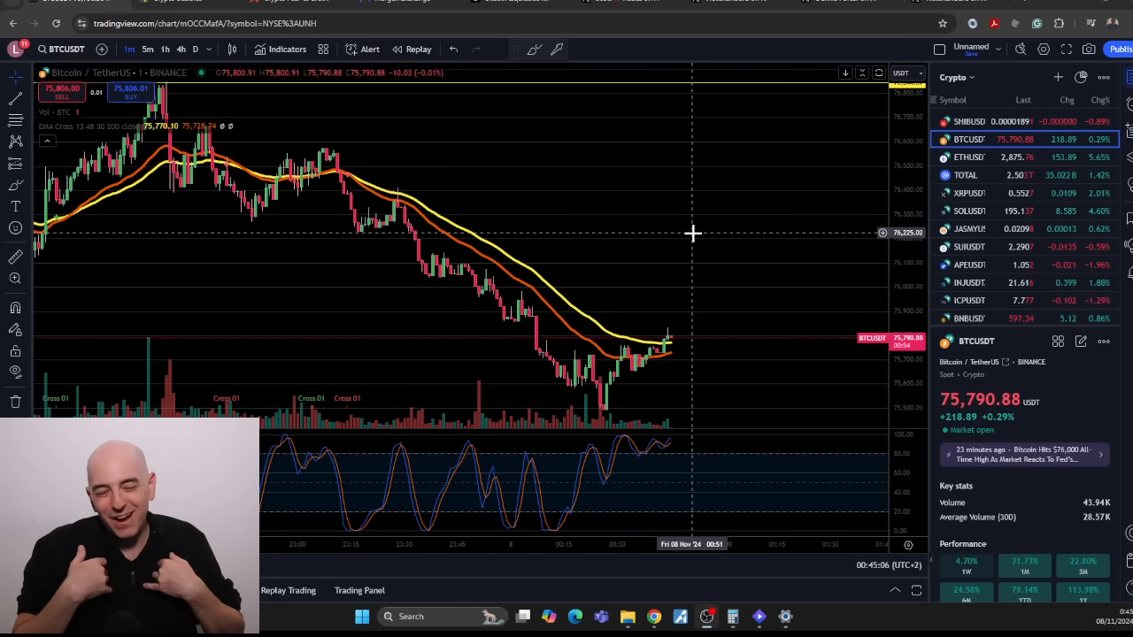
mouse_move(476, 291)
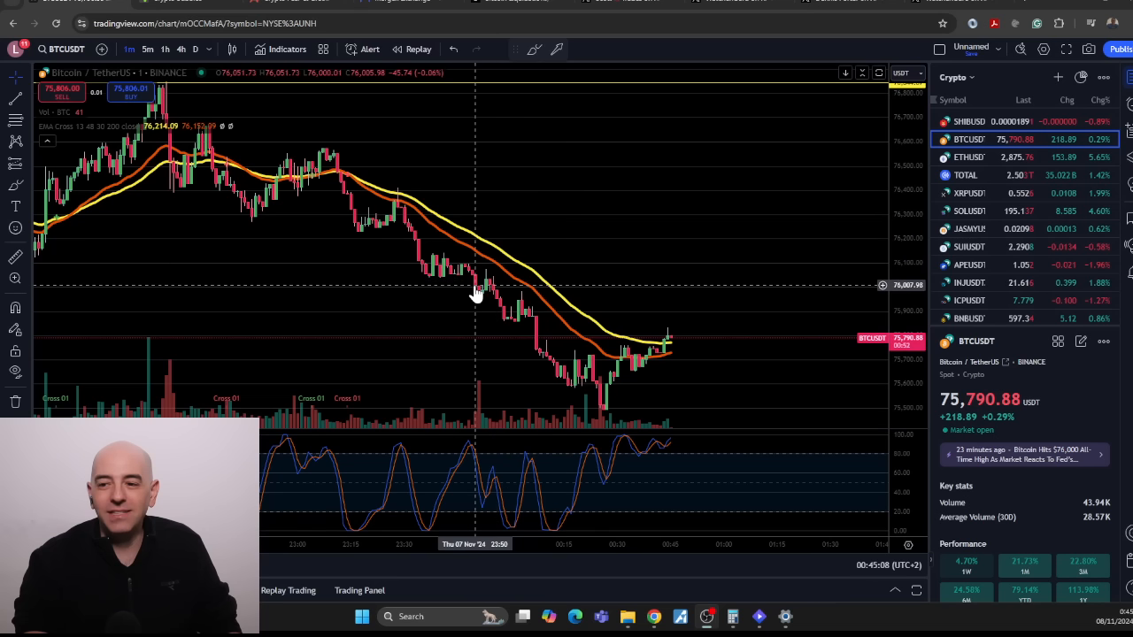
mouse_move(690, 231)
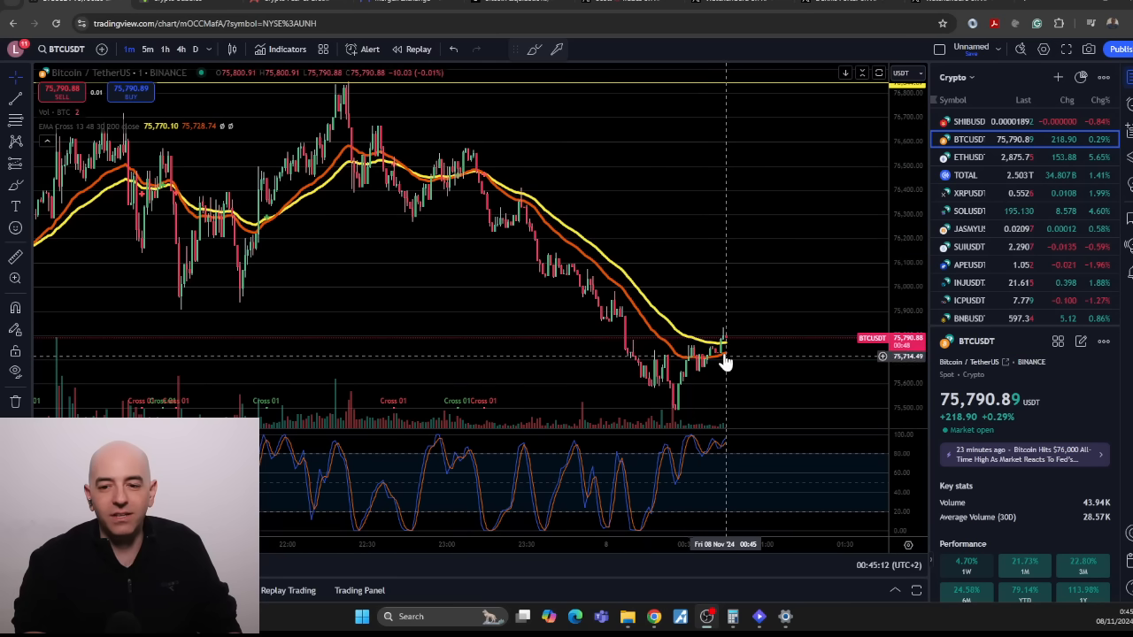
mouse_move(725, 360)
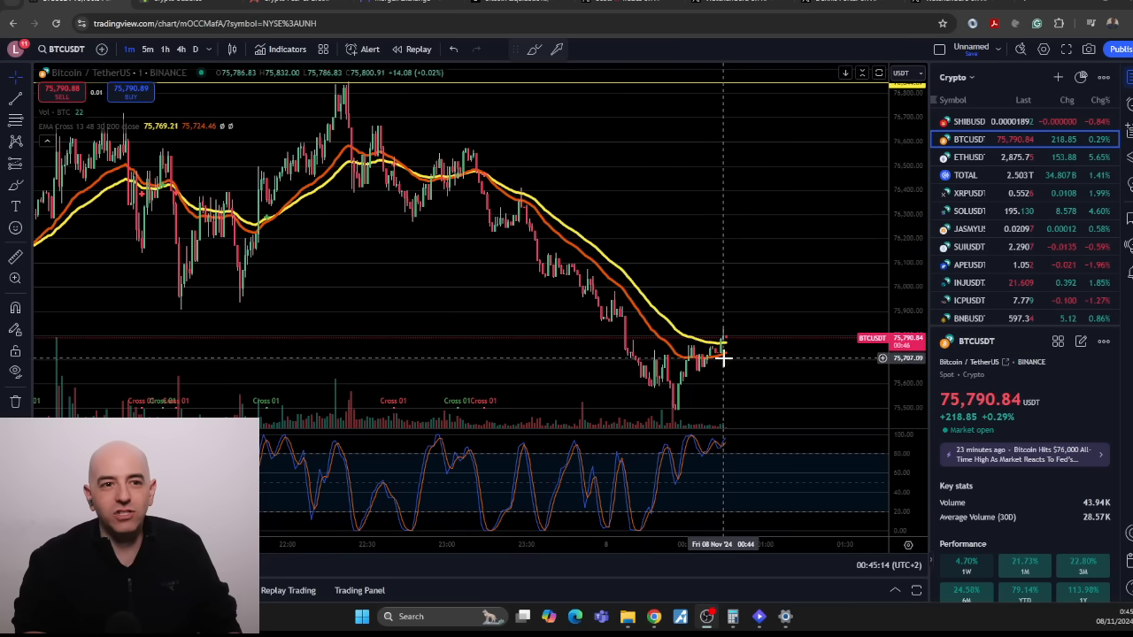
mouse_move(735, 353)
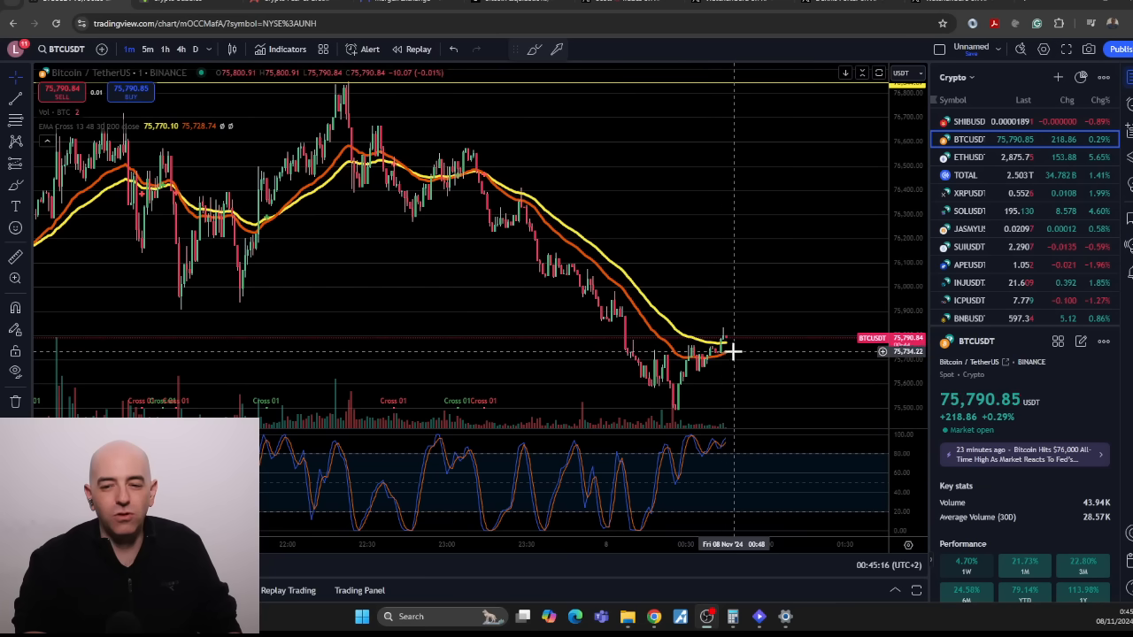
mouse_move(734, 341)
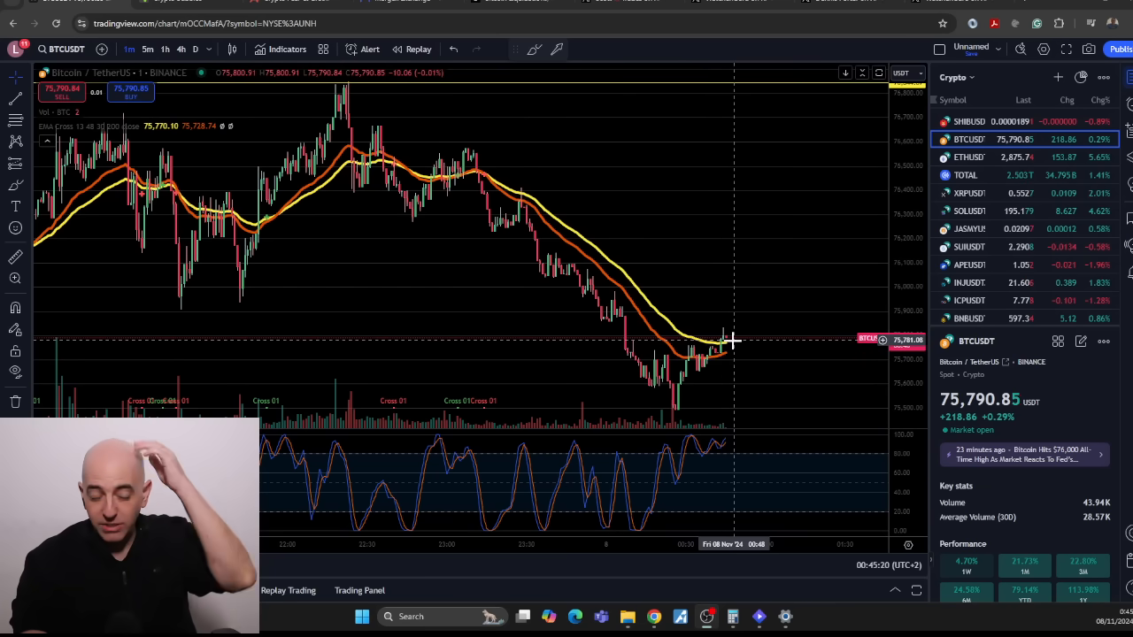
mouse_move(731, 343)
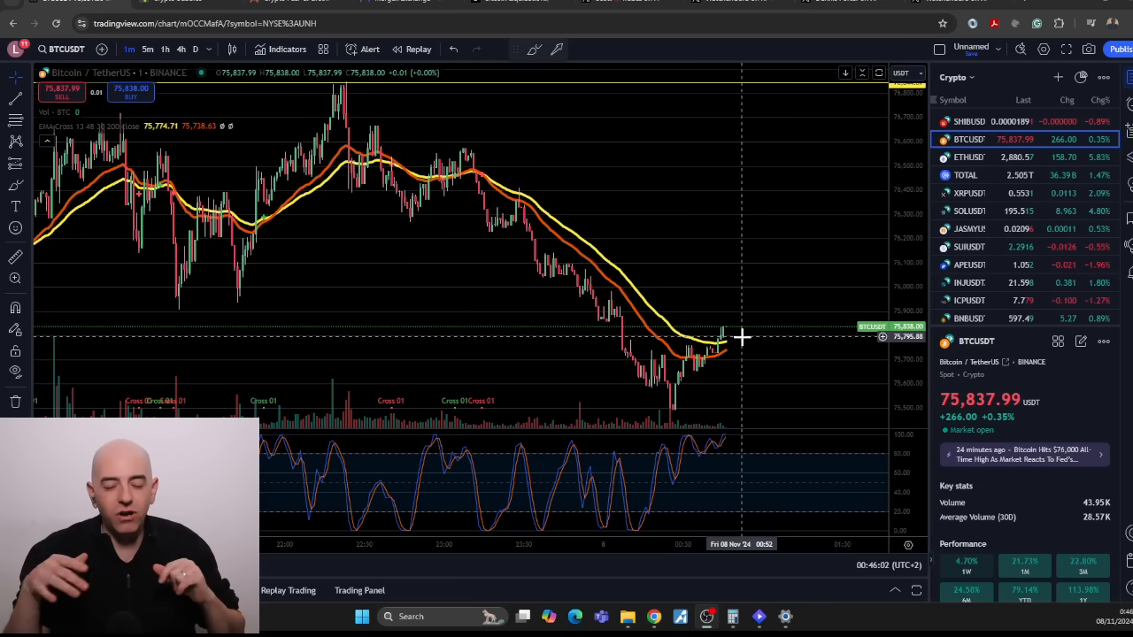
mouse_move(633, 344)
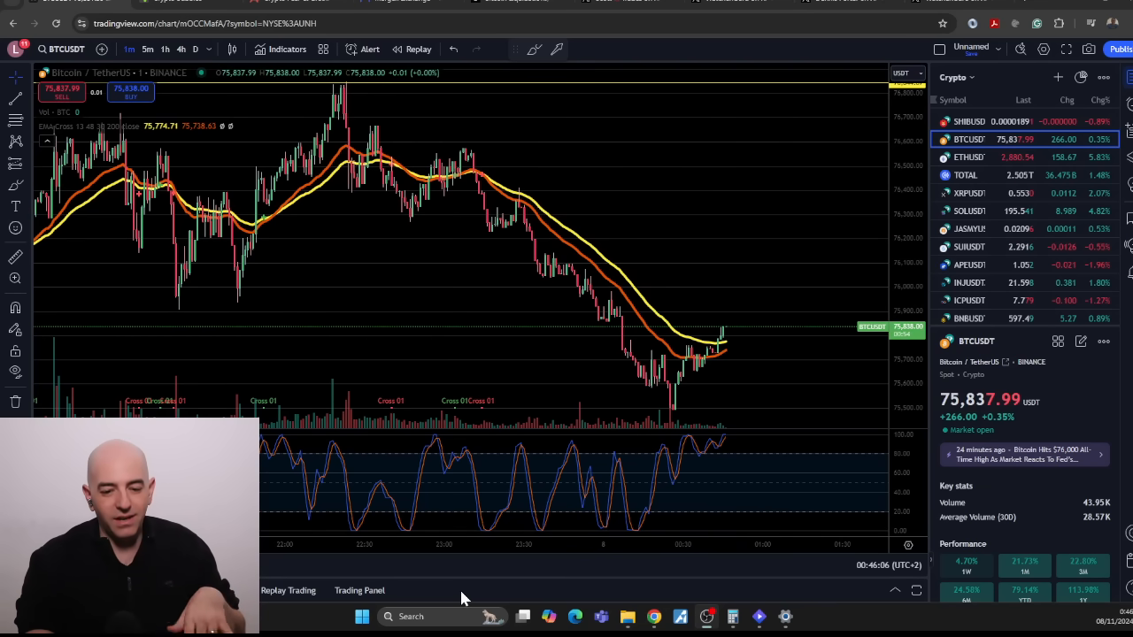
mouse_move(759, 319)
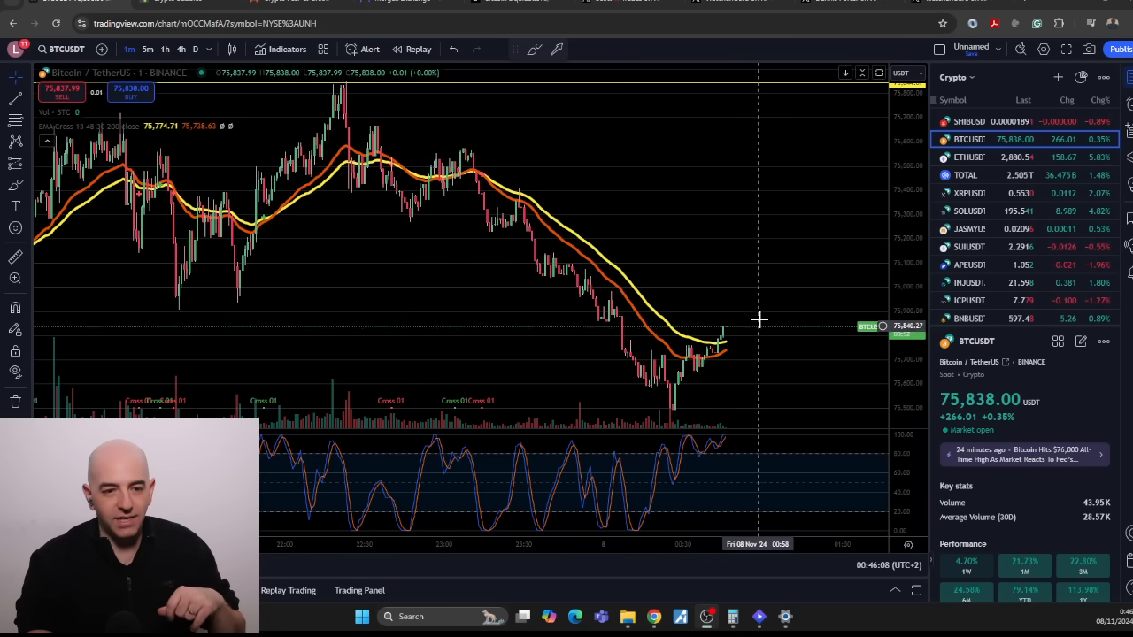
mouse_move(769, 283)
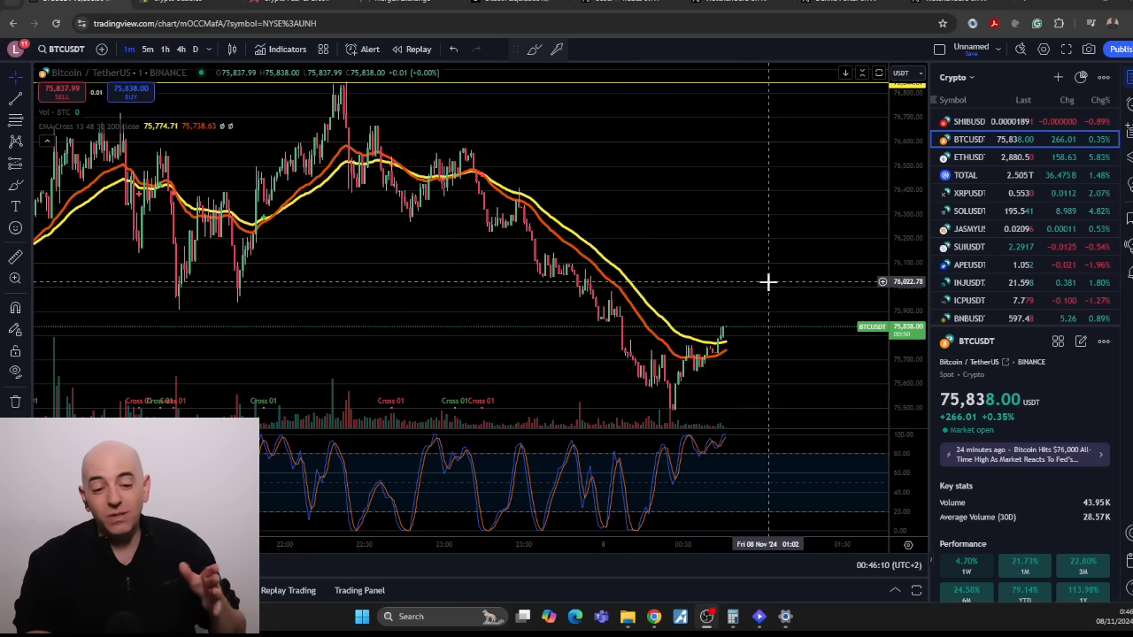
mouse_move(759, 333)
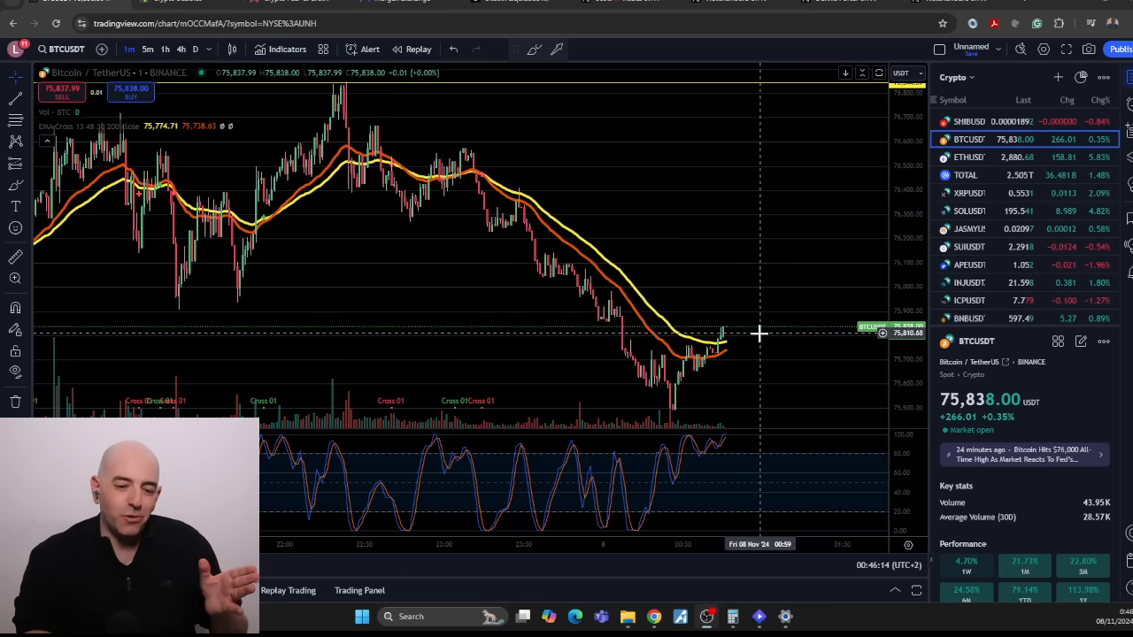
mouse_move(738, 342)
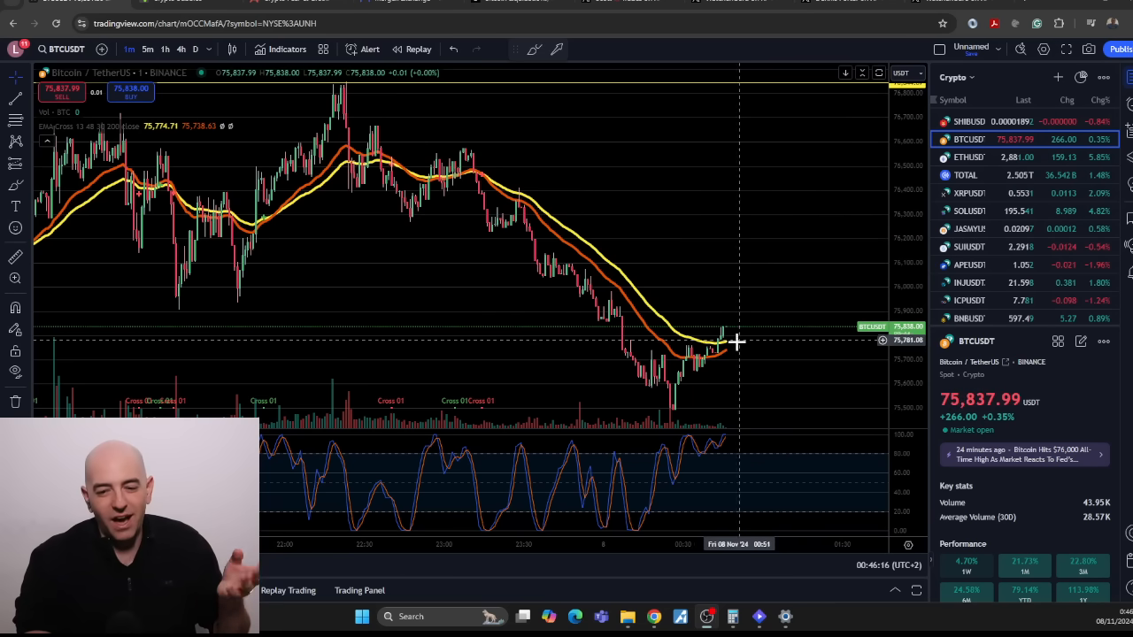
mouse_move(717, 458)
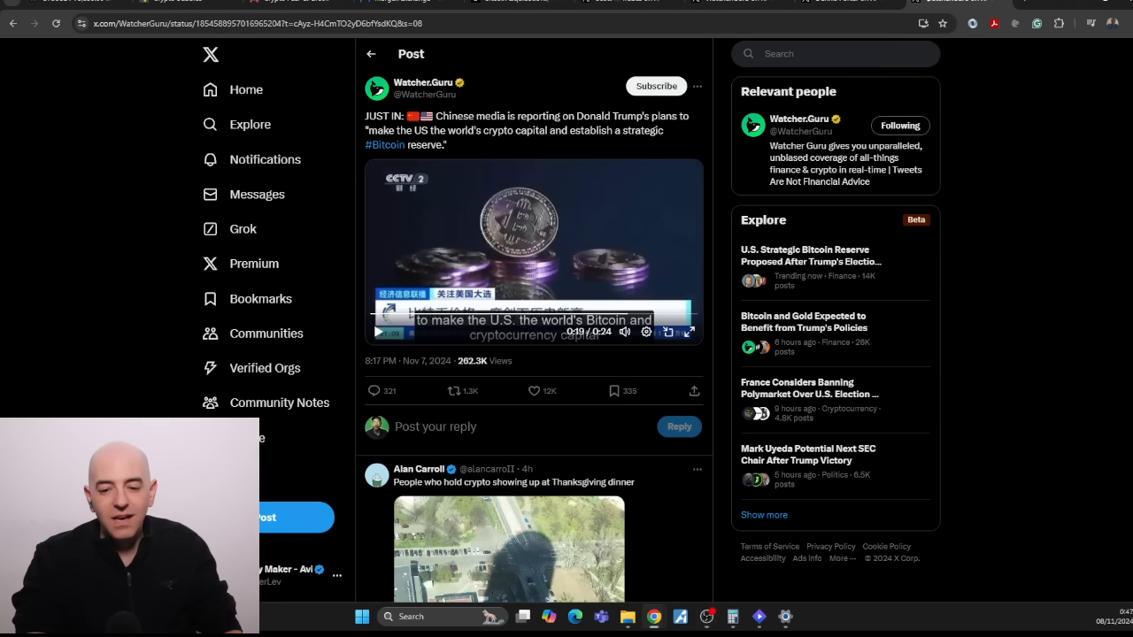
mouse_move(478, 149)
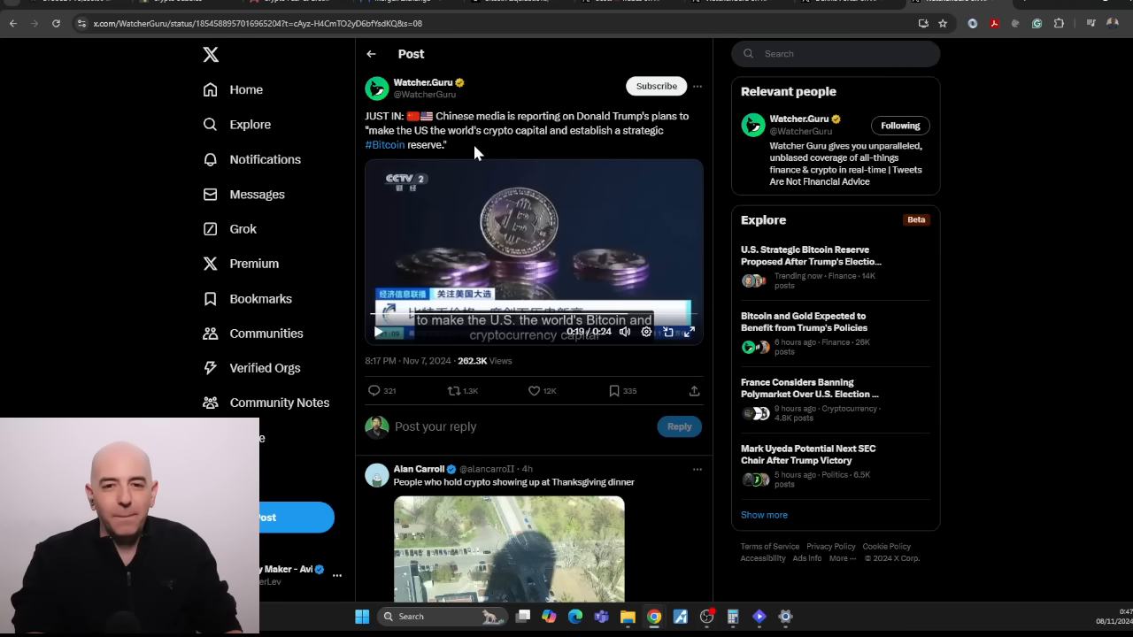
mouse_move(693, 133)
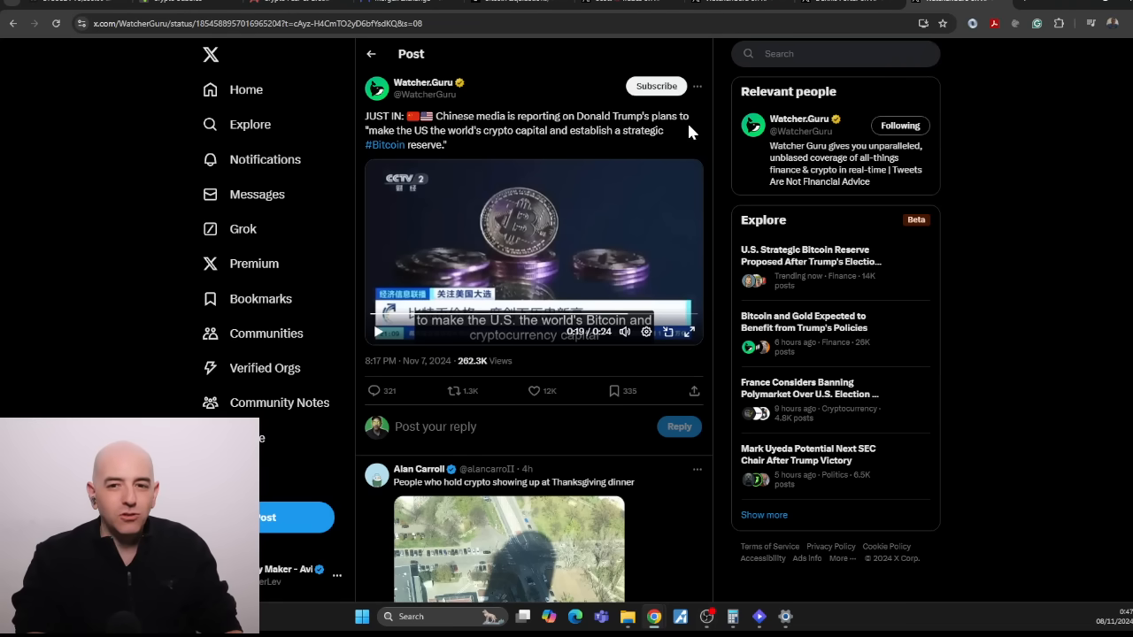
mouse_move(548, 148)
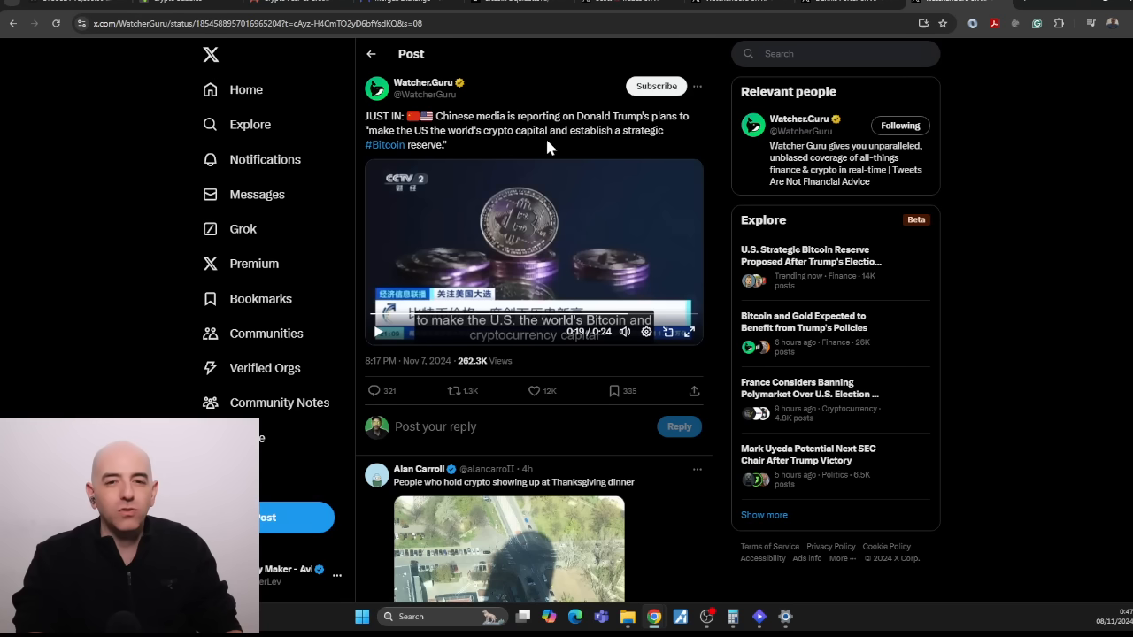
mouse_move(322, 275)
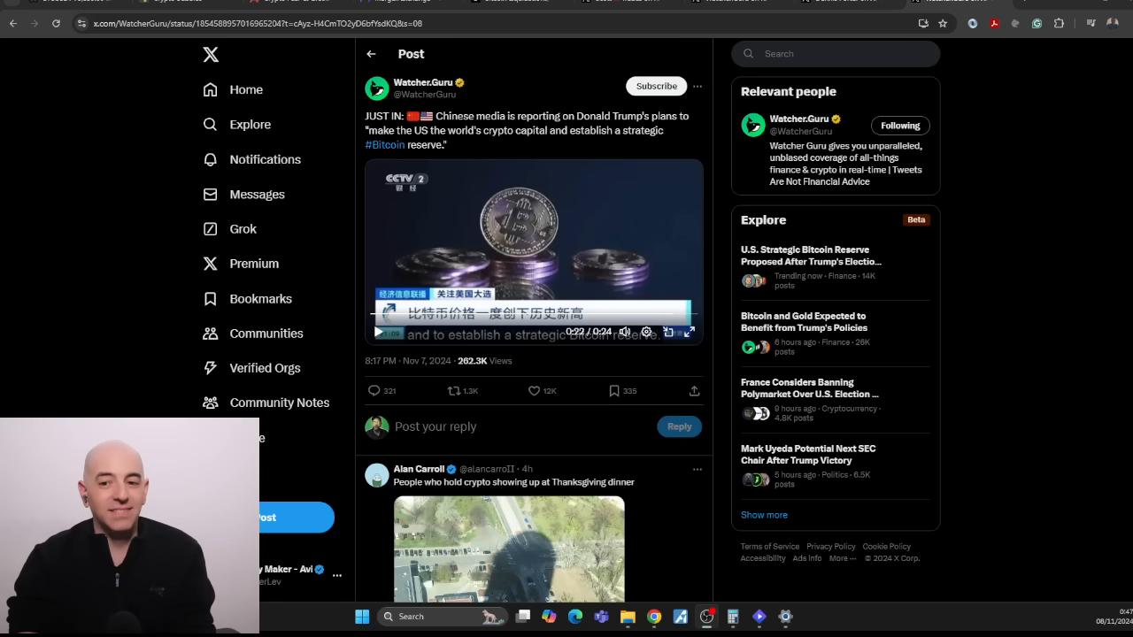
mouse_move(1015, 193)
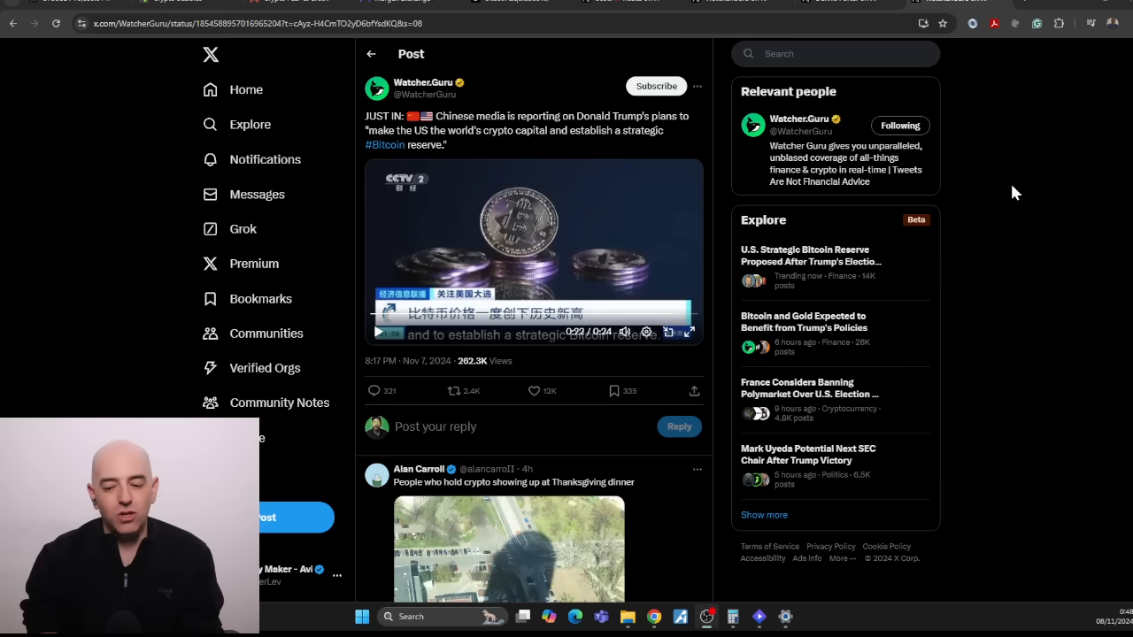
mouse_move(88, 118)
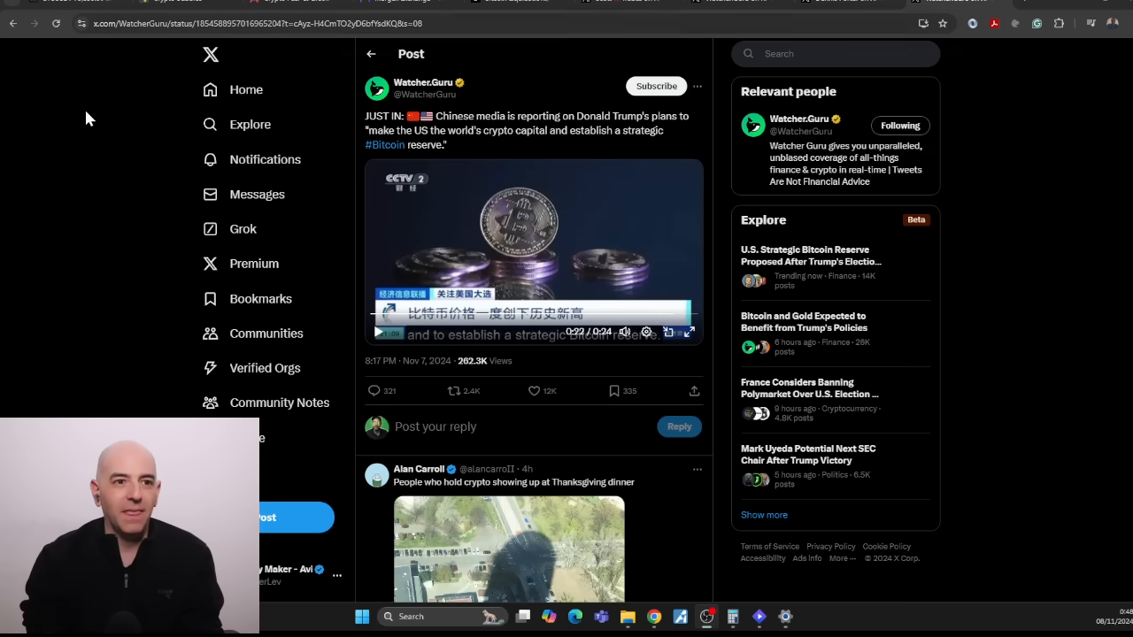
mouse_move(508, 216)
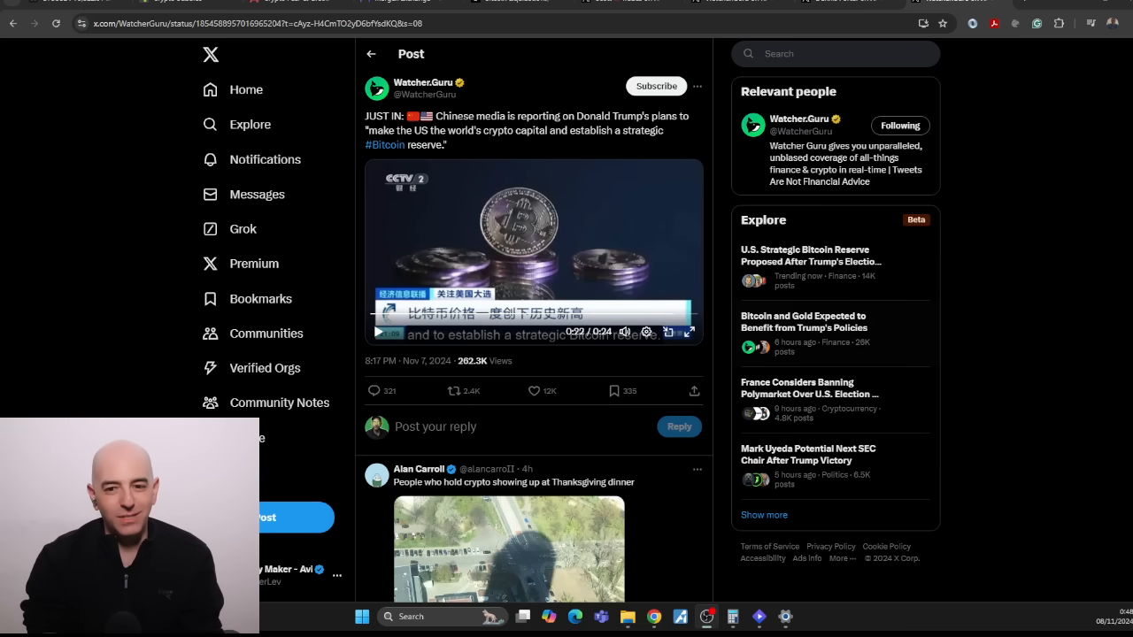
mouse_move(1060, 319)
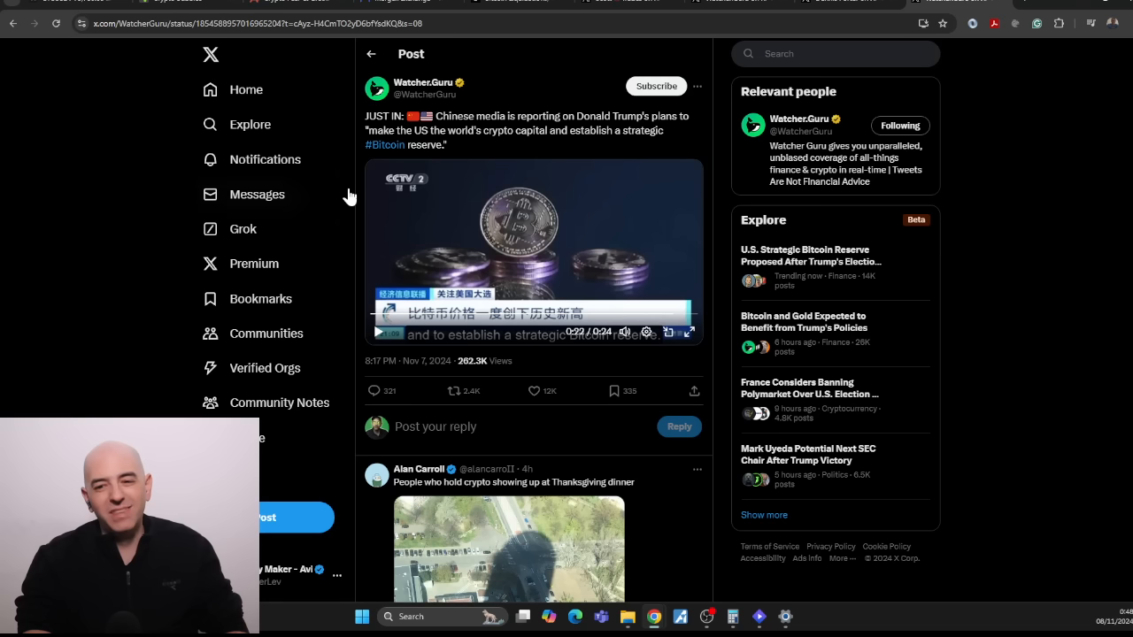
mouse_move(1049, 219)
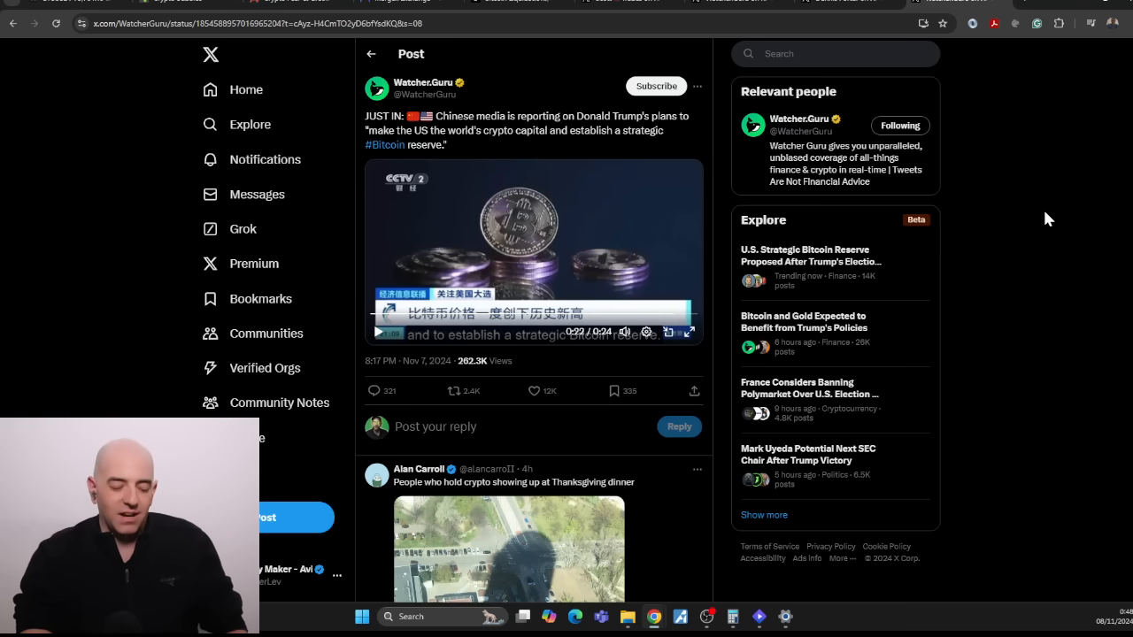
mouse_move(721, 228)
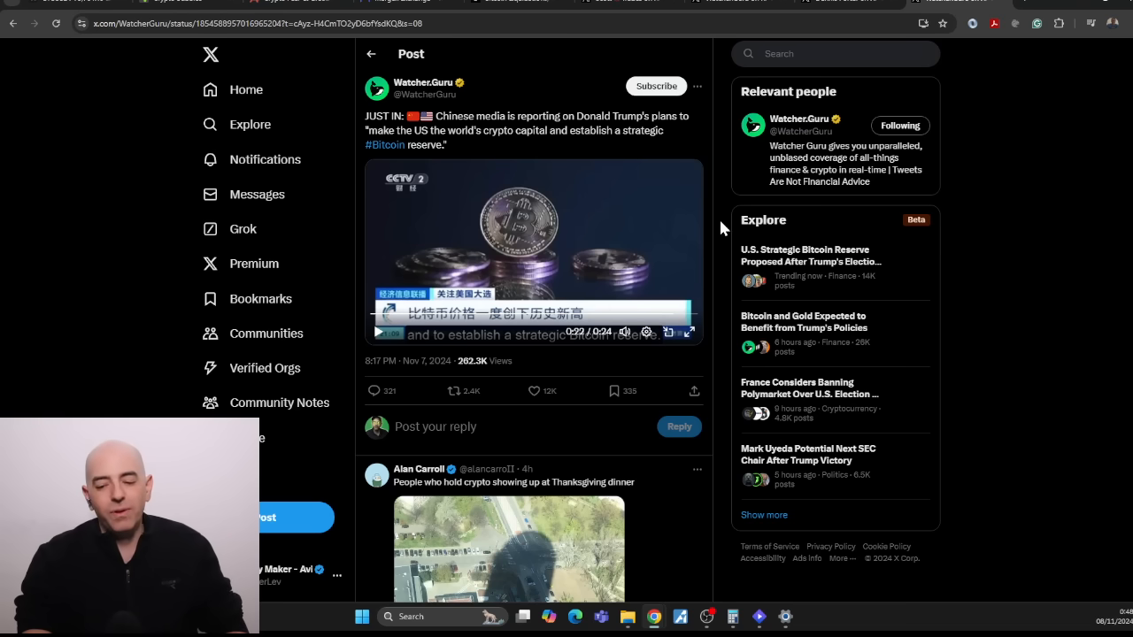
Return from the Watcher.Guru X post to the BTCUSDT chart in TradingView
click(265, 3)
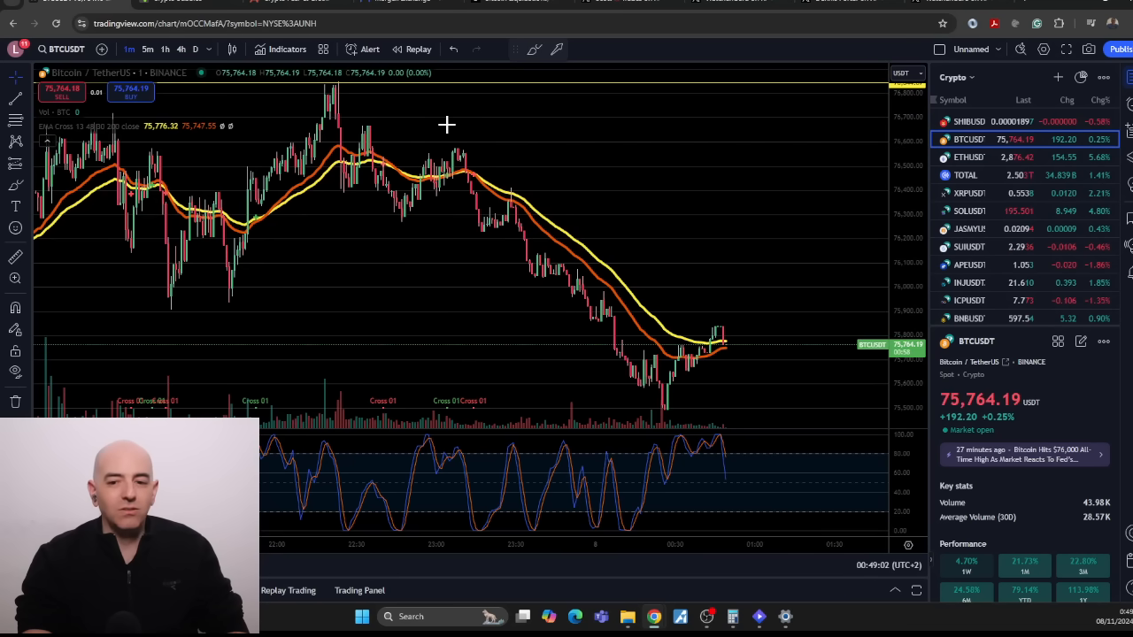
mouse_move(759, 186)
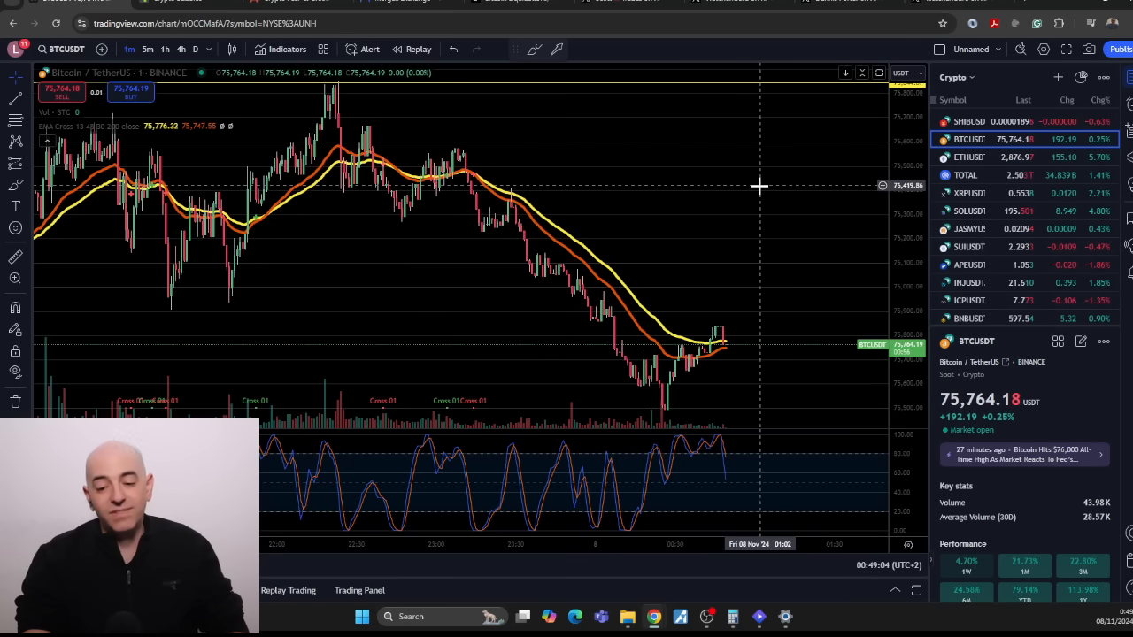
mouse_move(287, 215)
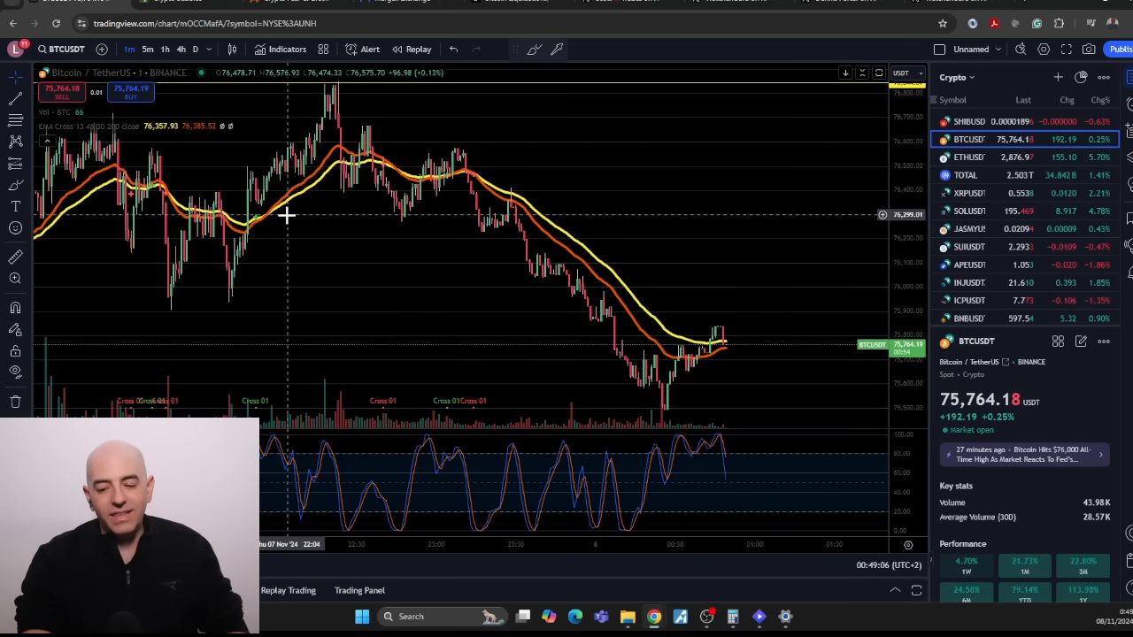